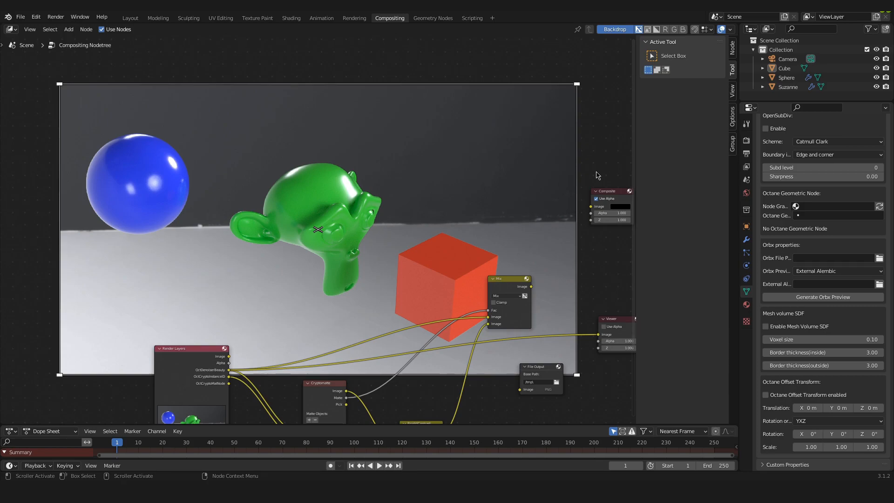
pyautogui.moveTo(605, 170)
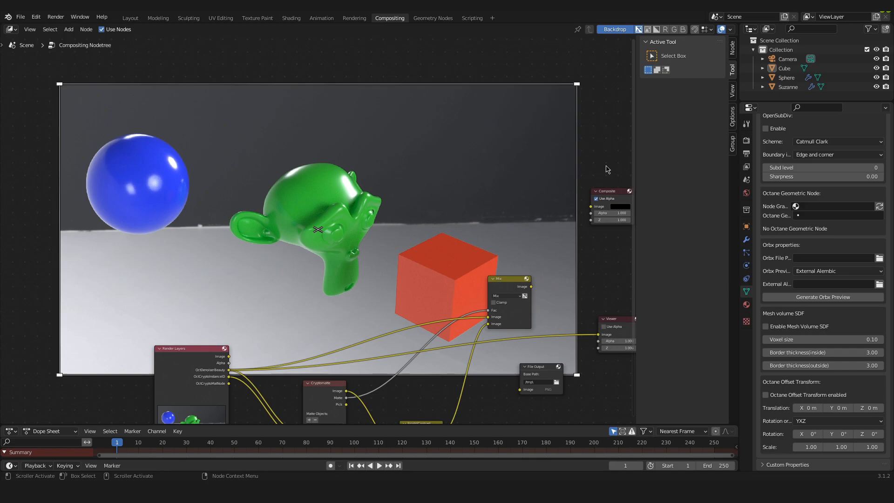
pyautogui.moveTo(613, 320)
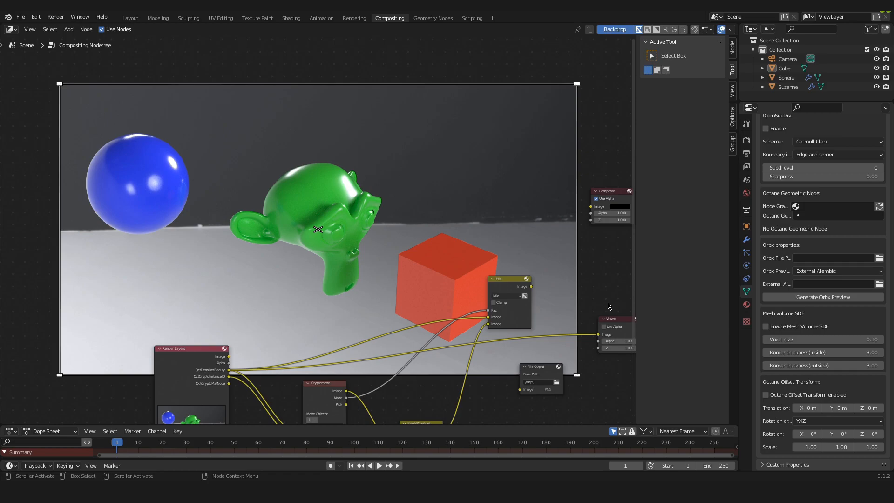
pyautogui.moveTo(606, 296)
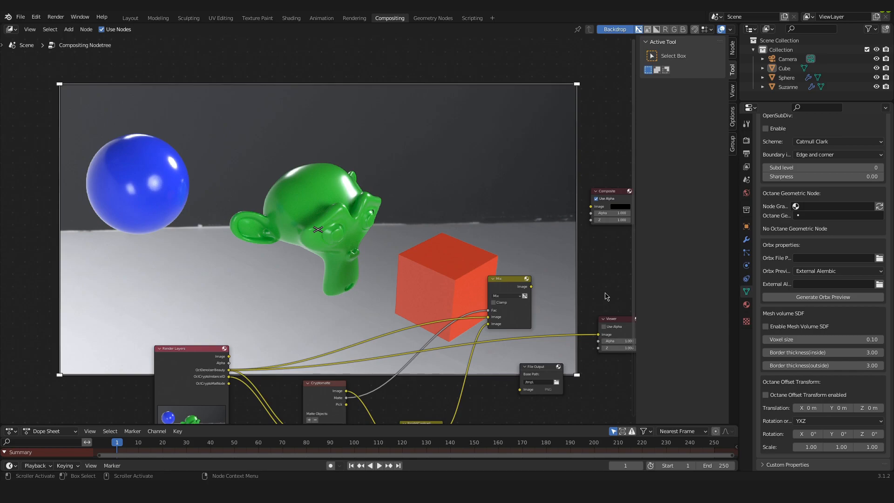
pyautogui.moveTo(607, 295)
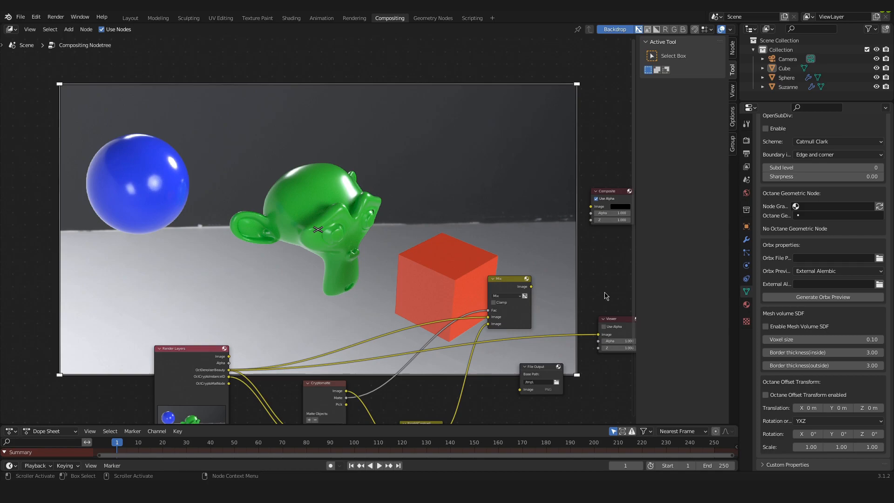
pyautogui.moveTo(606, 292)
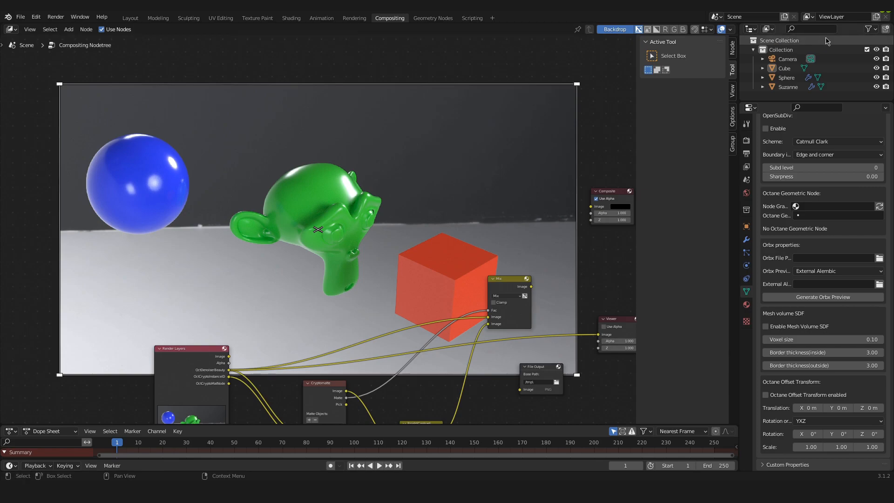
pyautogui.moveTo(621, 143)
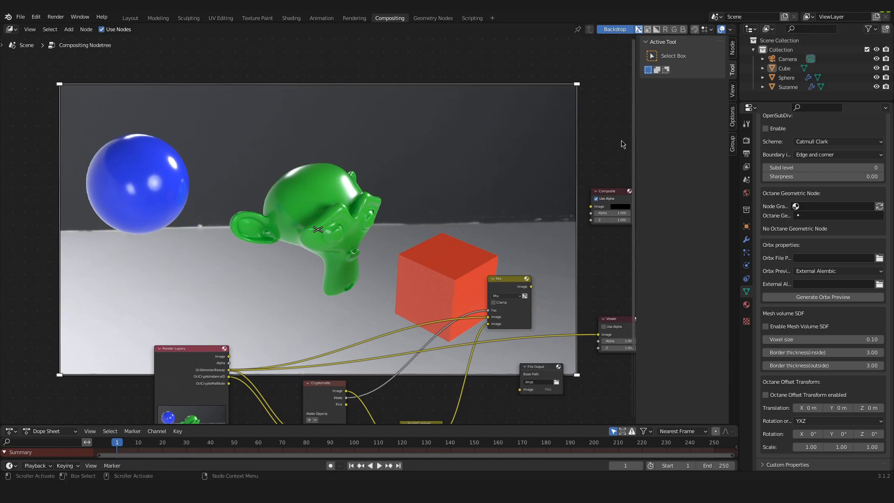
pyautogui.moveTo(623, 144)
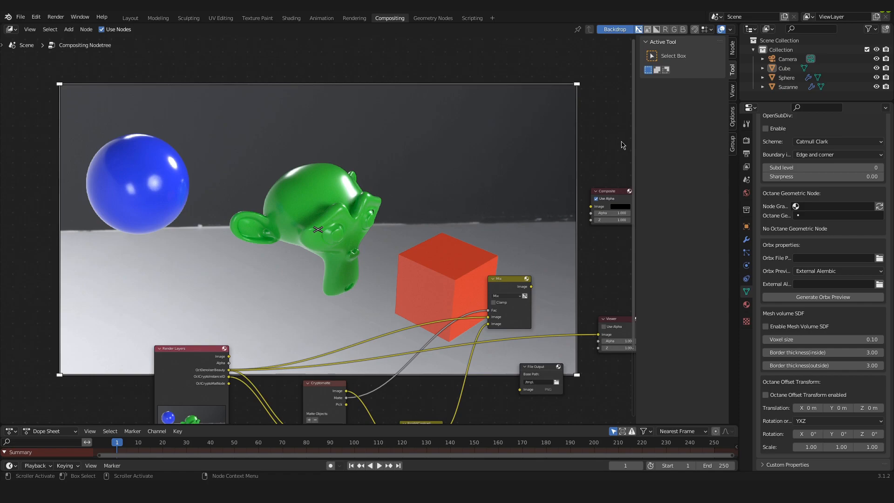
pyautogui.moveTo(598, 199)
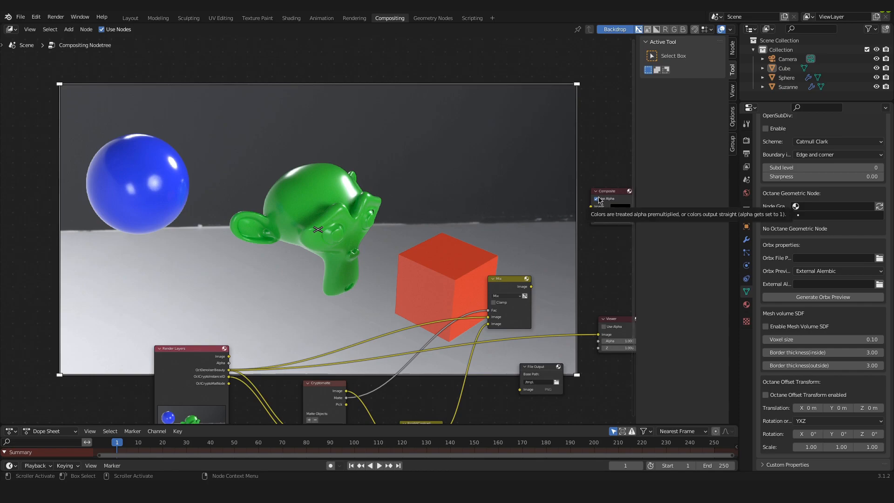
pyautogui.moveTo(599, 258)
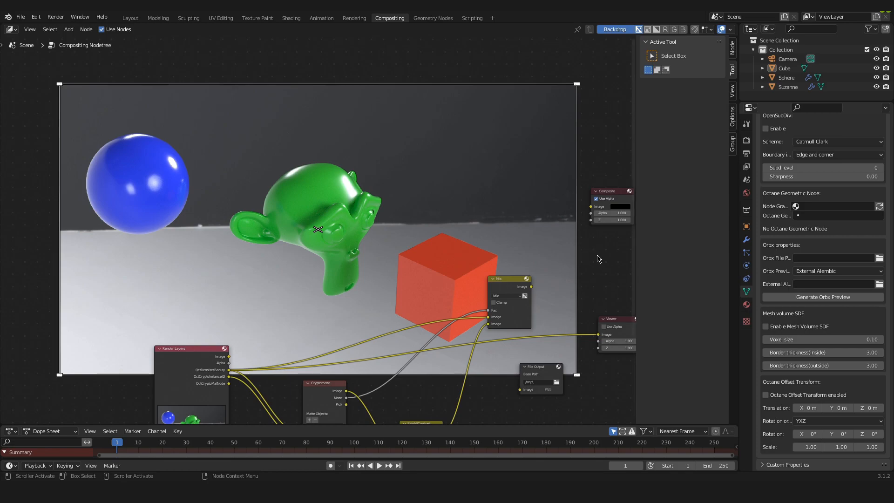
pyautogui.moveTo(599, 258)
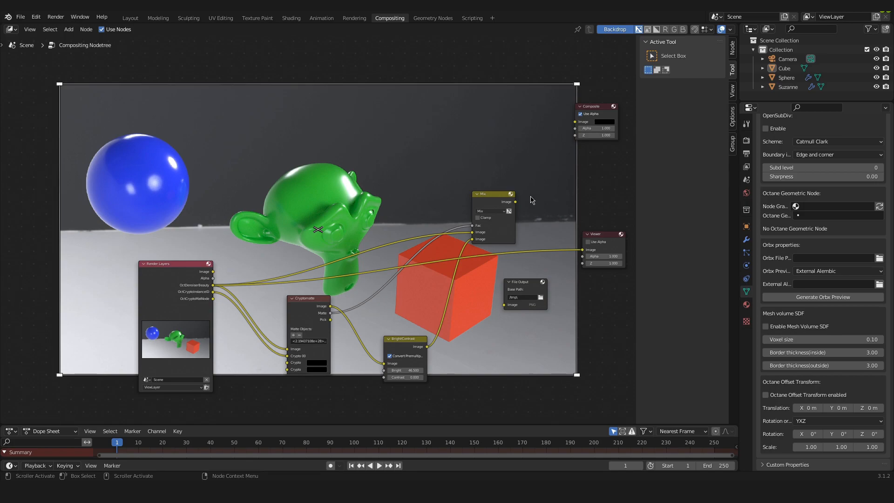
pyautogui.moveTo(435, 322)
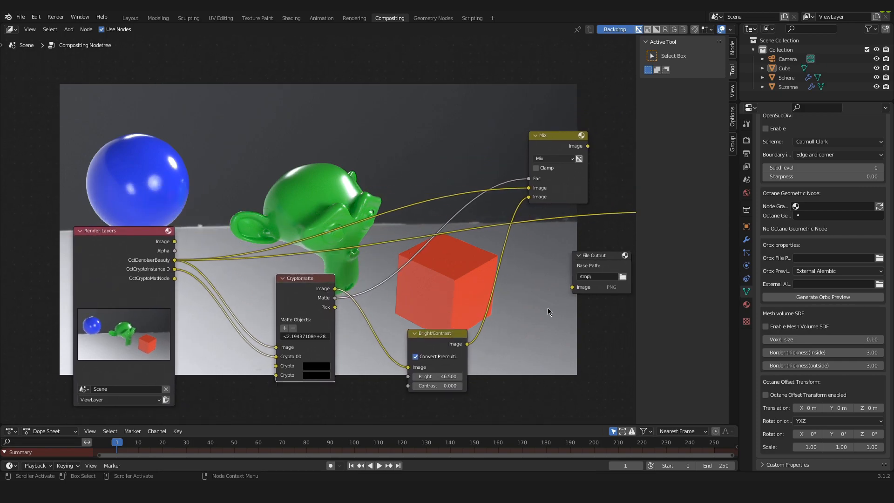
pyautogui.moveTo(546, 307)
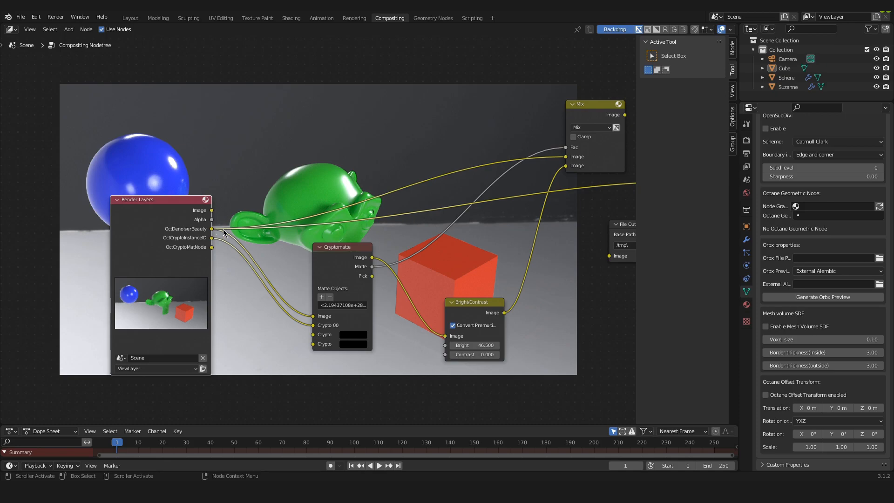
pyautogui.moveTo(472, 262)
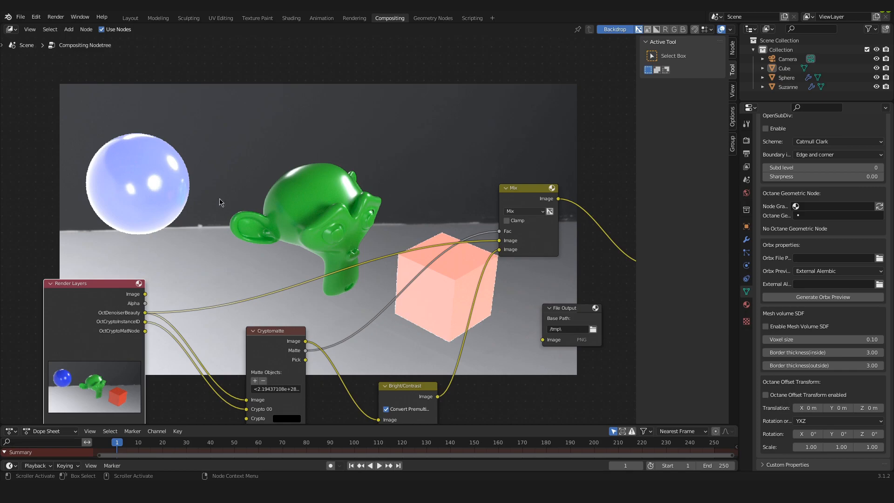
pyautogui.moveTo(151, 165)
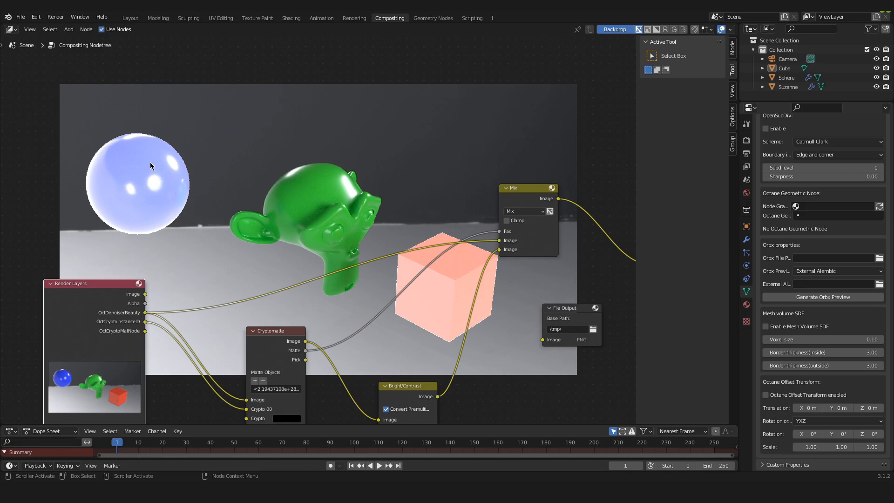
pyautogui.moveTo(188, 196)
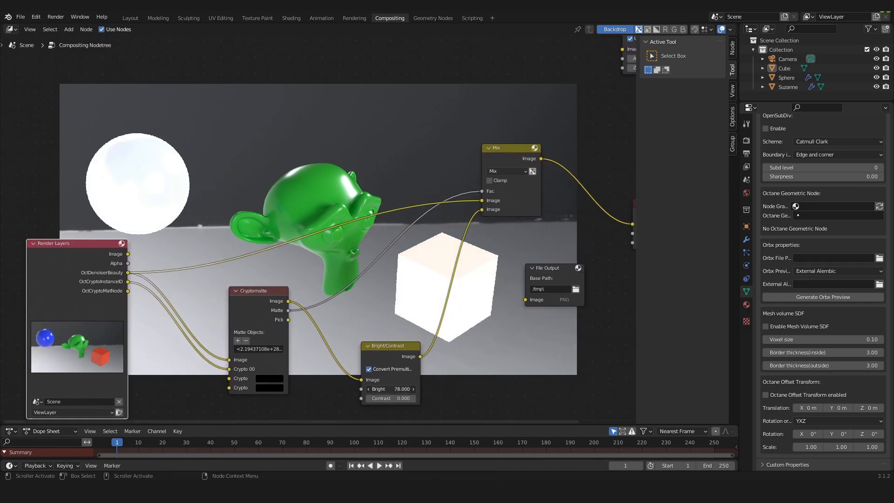
# Step: Set Bright/Contrast brightness to 91.7, whitening the sphere and cube, and reposition the Cryptomatte node
pyautogui.moveTo(403, 389); pyautogui.dragTo(371, 388)
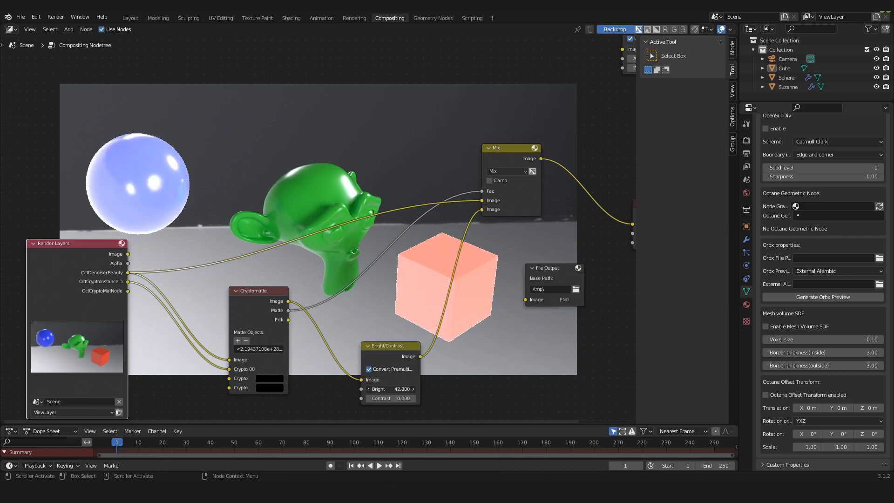
pyautogui.click(393, 389)
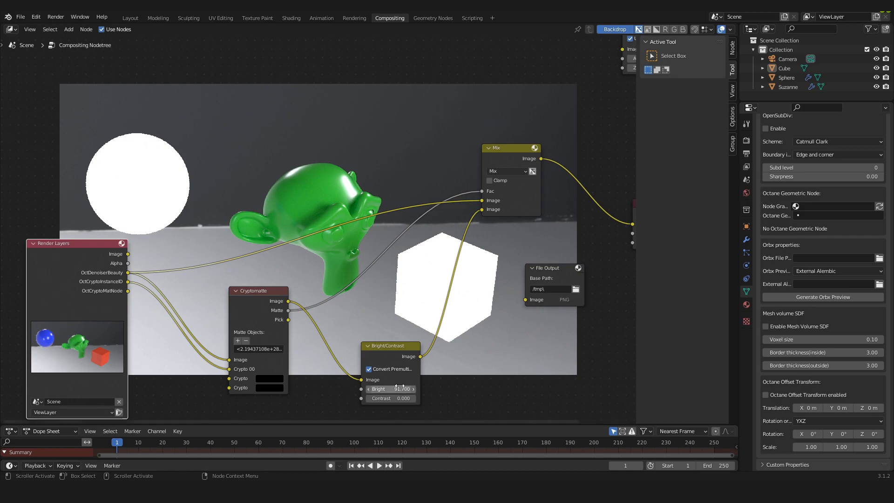
pyautogui.moveTo(257, 290); pyautogui.dragTo(266, 287)
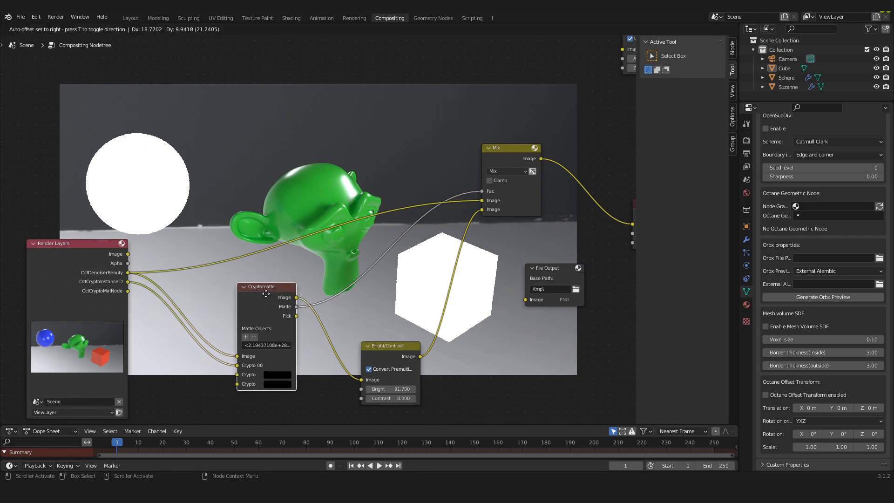
pyautogui.moveTo(266, 285); pyautogui.dragTo(259, 295)
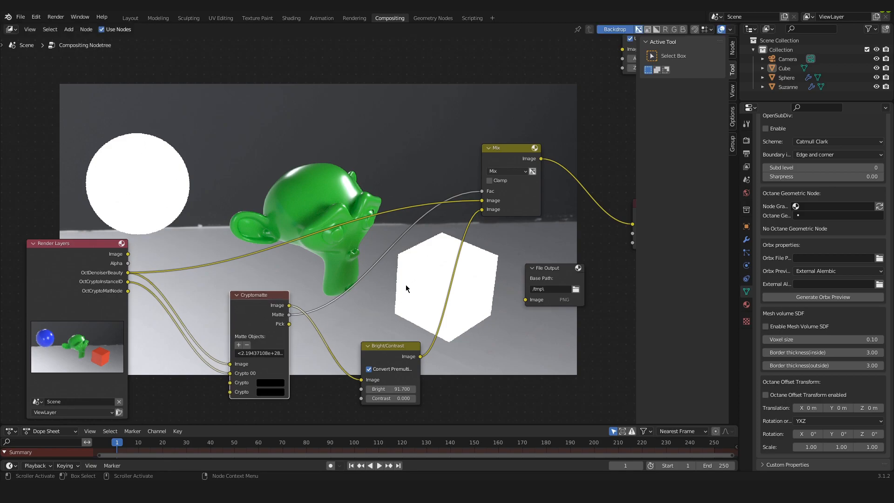
pyautogui.moveTo(414, 283)
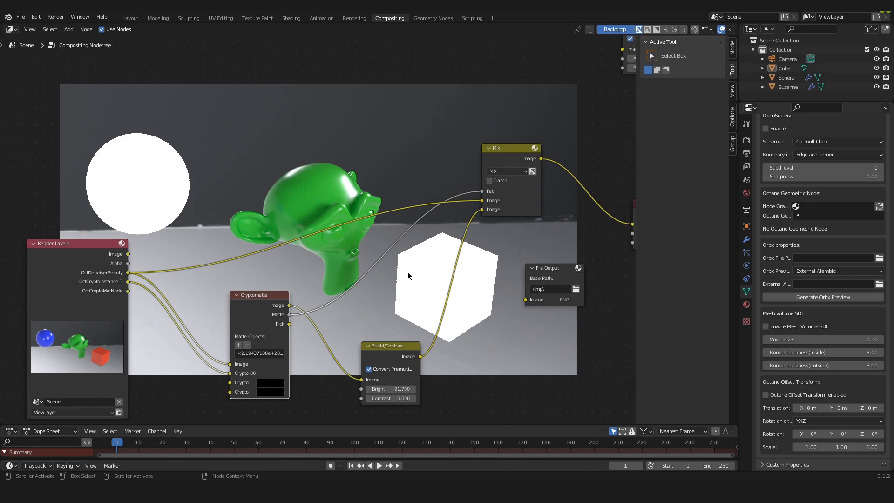
pyautogui.moveTo(264, 343)
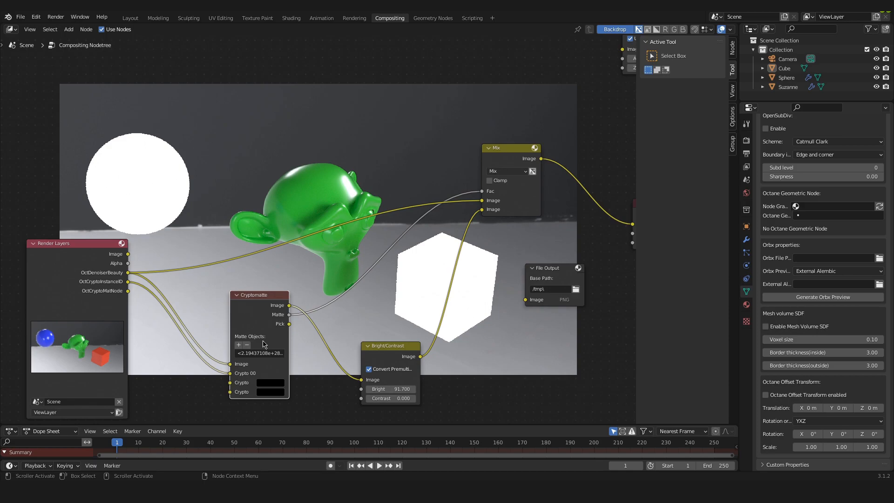
pyautogui.moveTo(397, 330)
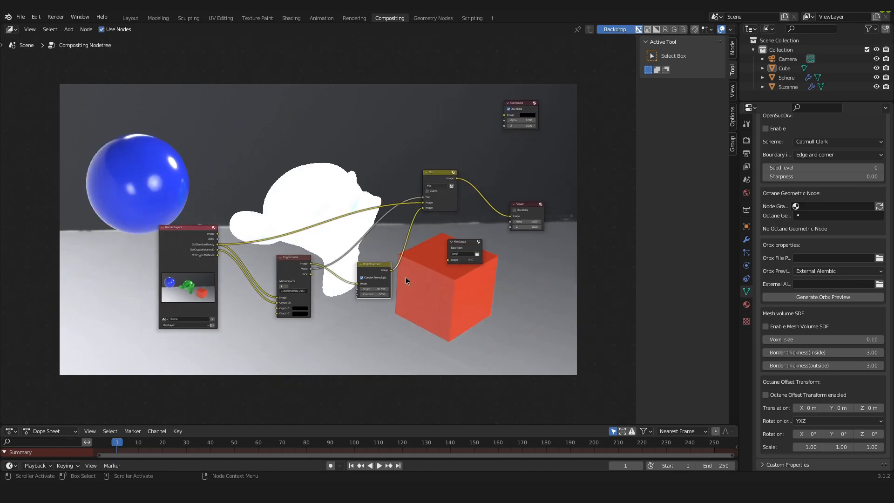
# Step: Switch to the Layout workspace and select the sphere to show its Universal material with blue albedo
pyautogui.click(130, 18)
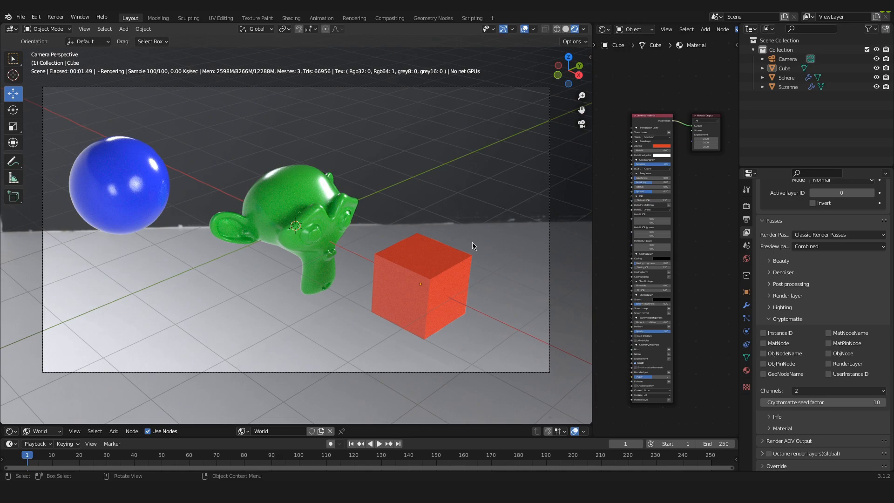
pyautogui.moveTo(473, 243)
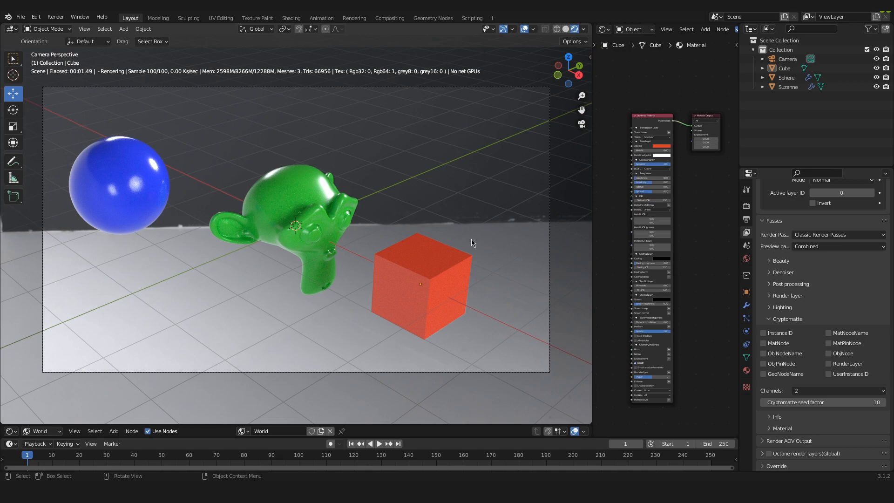
pyautogui.moveTo(209, 219)
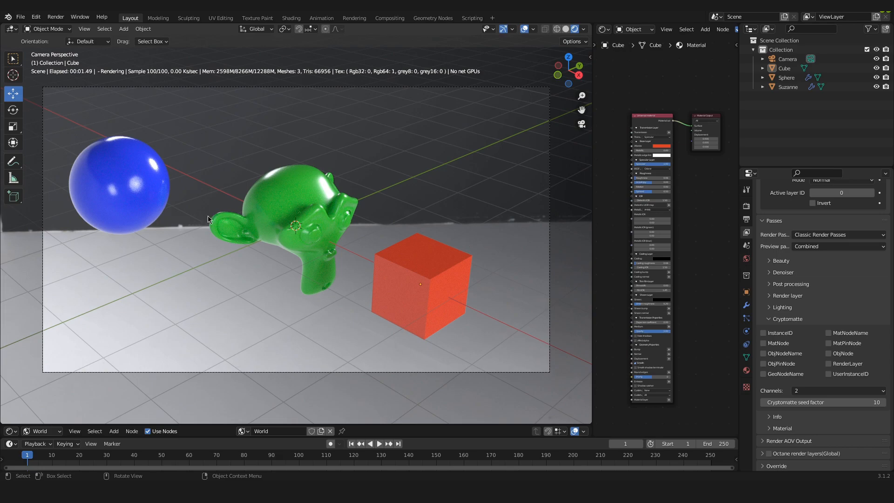
pyautogui.moveTo(314, 320)
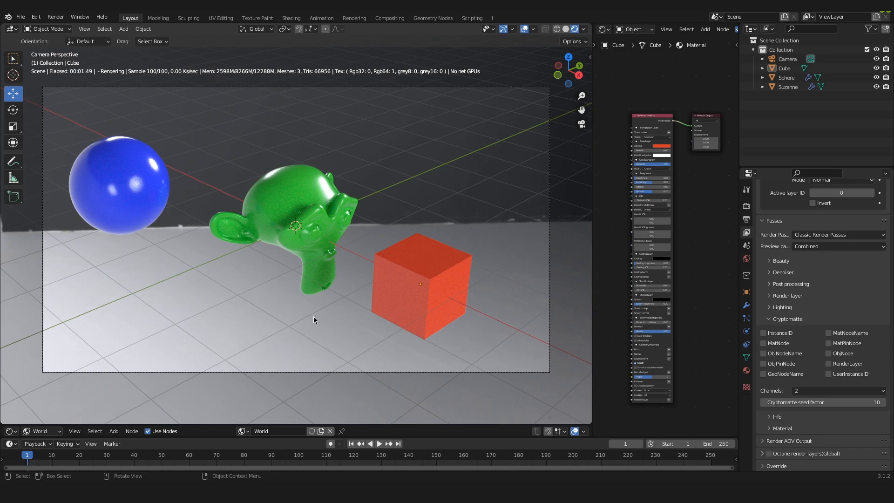
pyautogui.click(419, 284)
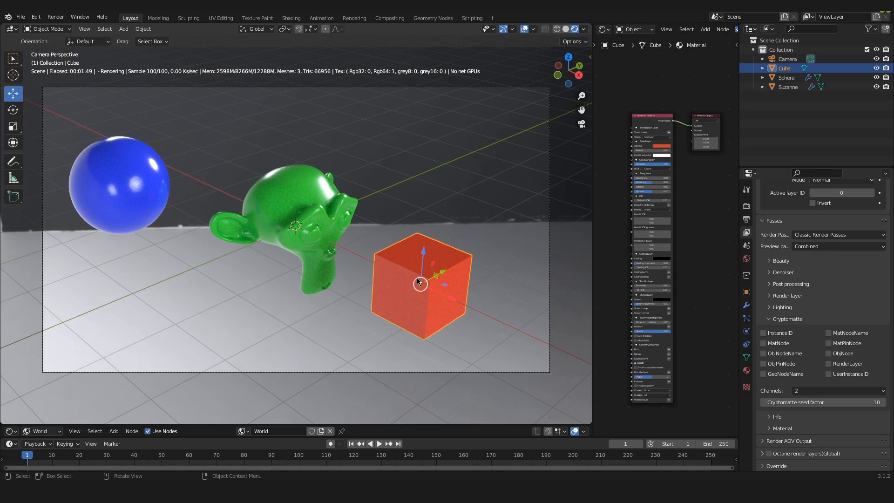
pyautogui.moveTo(428, 282)
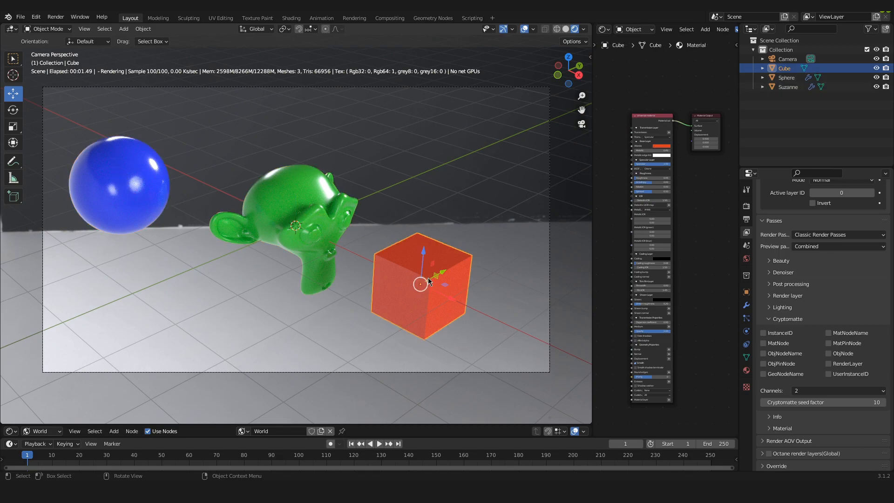
pyautogui.click(481, 229)
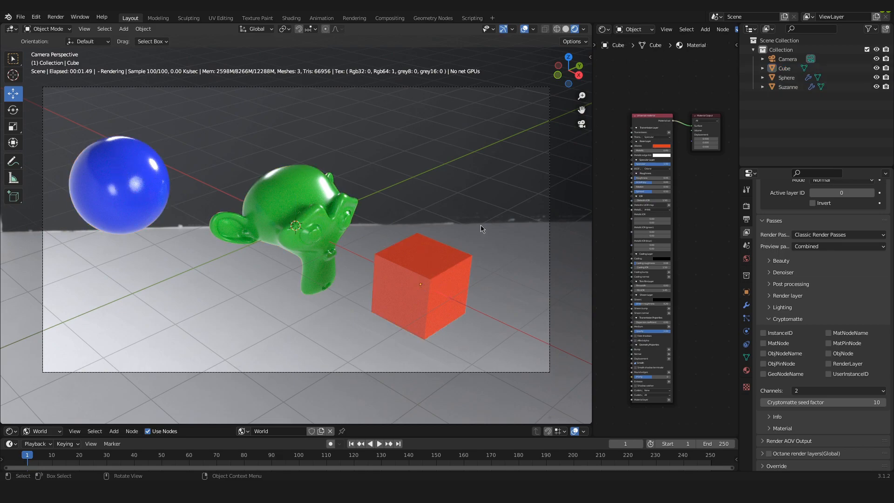
pyautogui.click(120, 183)
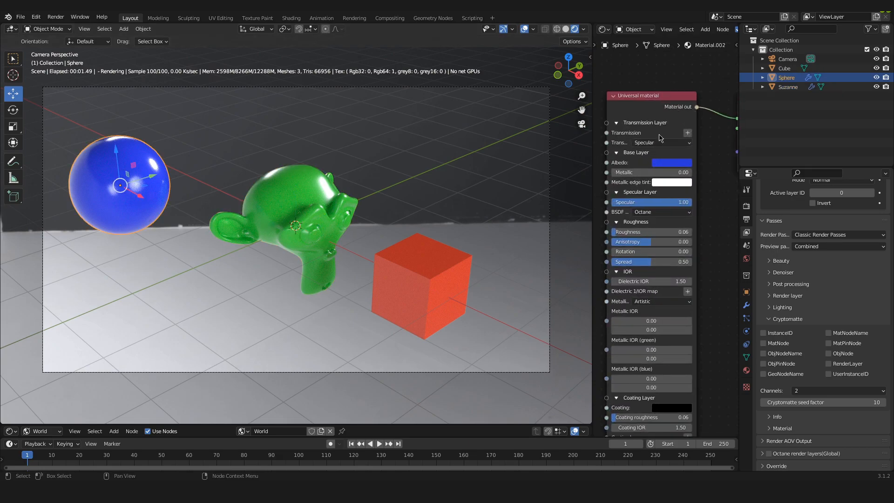
pyautogui.moveTo(619, 169)
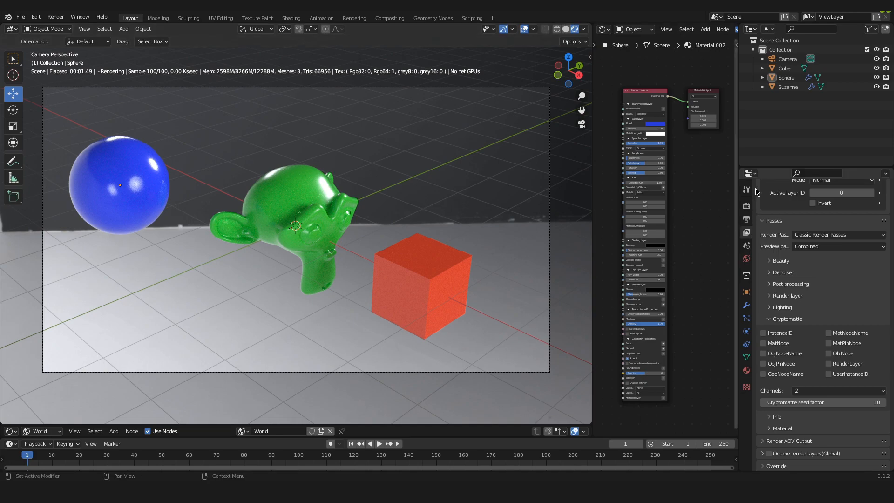
pyautogui.moveTo(746, 231)
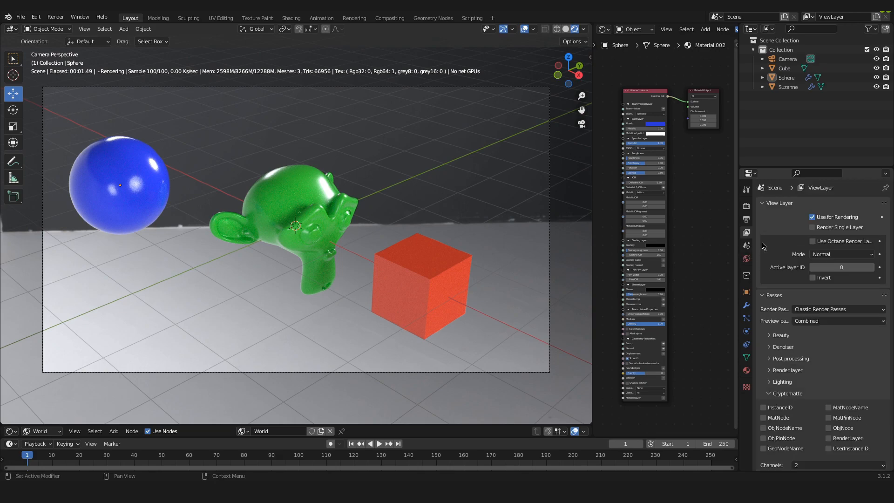
# Step: Enable the denoised Beauty pass and the InstanceID and MatNode Cryptomatte passes in View Layer Passes
pyautogui.scroll(-3)
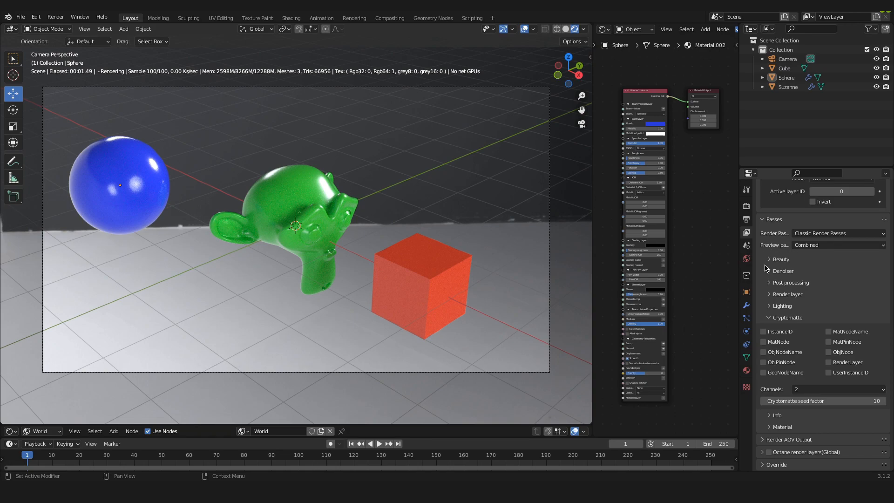
pyautogui.moveTo(773, 278)
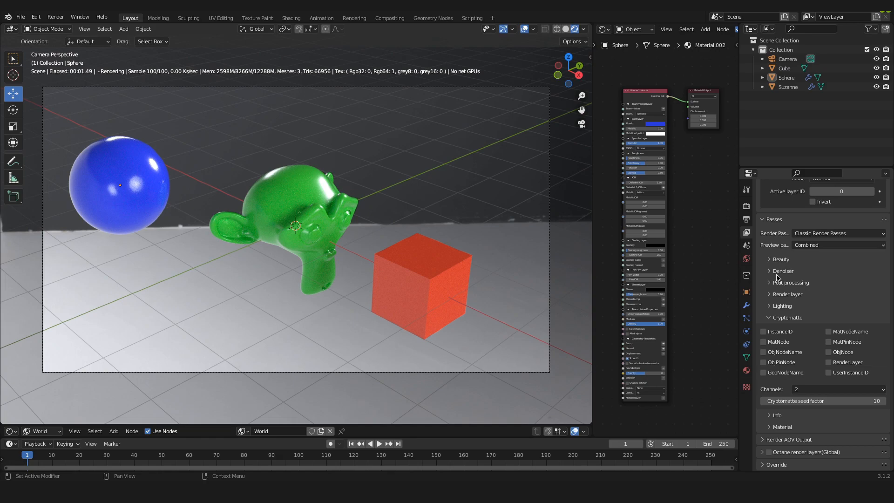
pyautogui.click(771, 271)
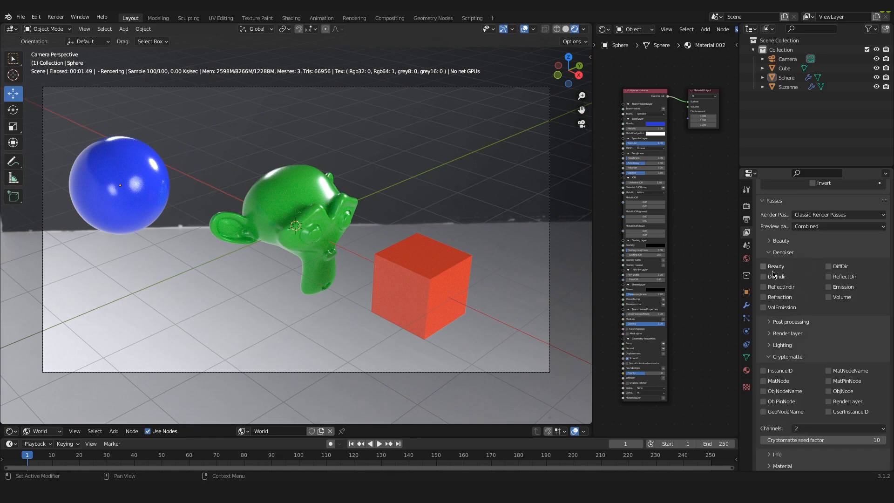
pyautogui.click(762, 267)
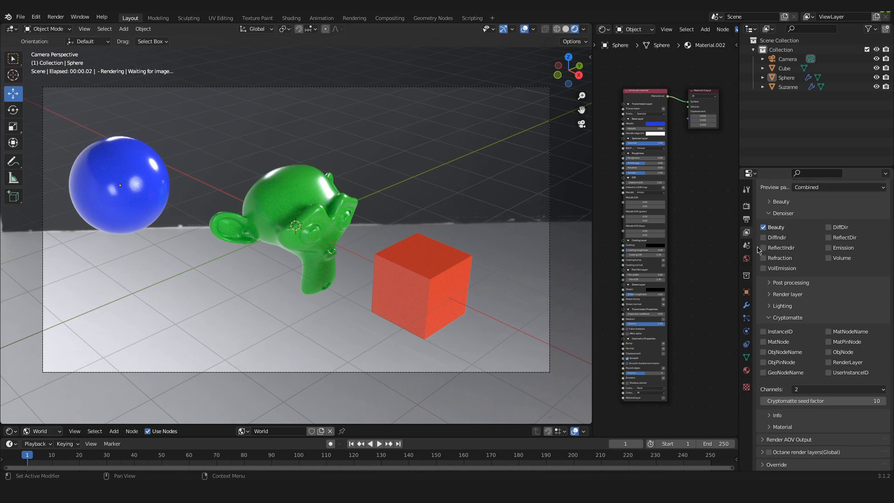
pyautogui.moveTo(222, 296)
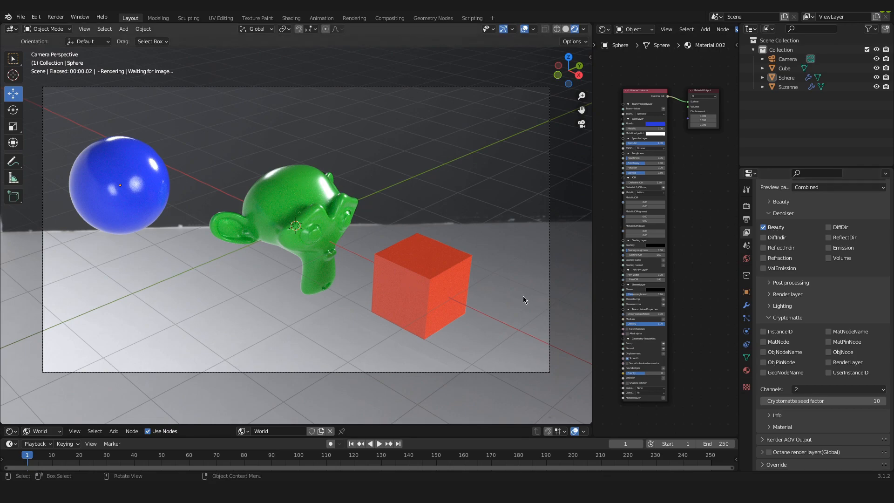
pyautogui.moveTo(379, 181)
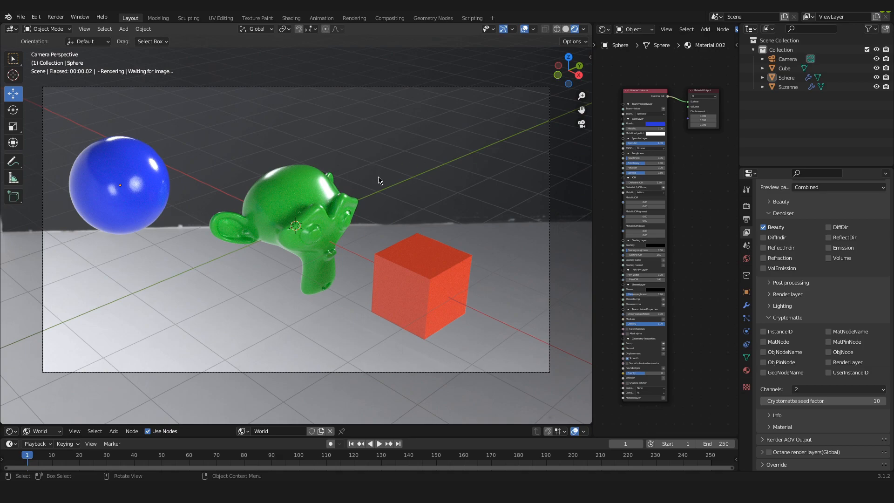
pyautogui.moveTo(322, 245)
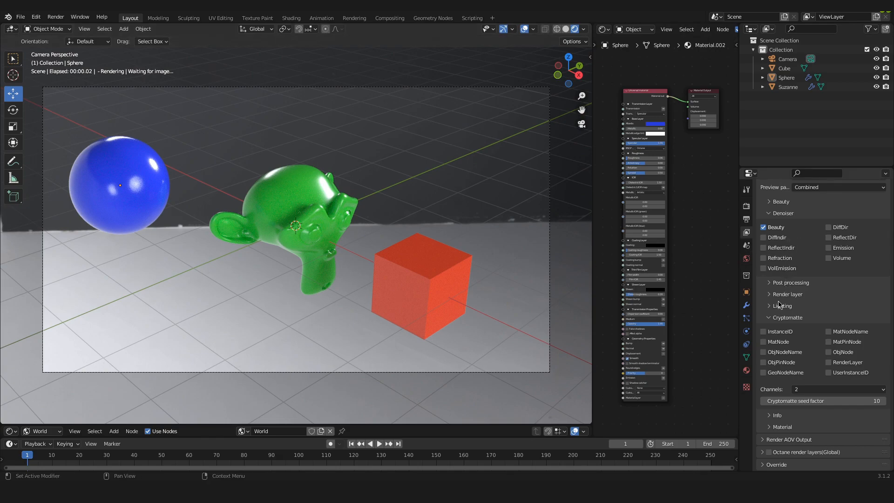
pyautogui.moveTo(794, 323)
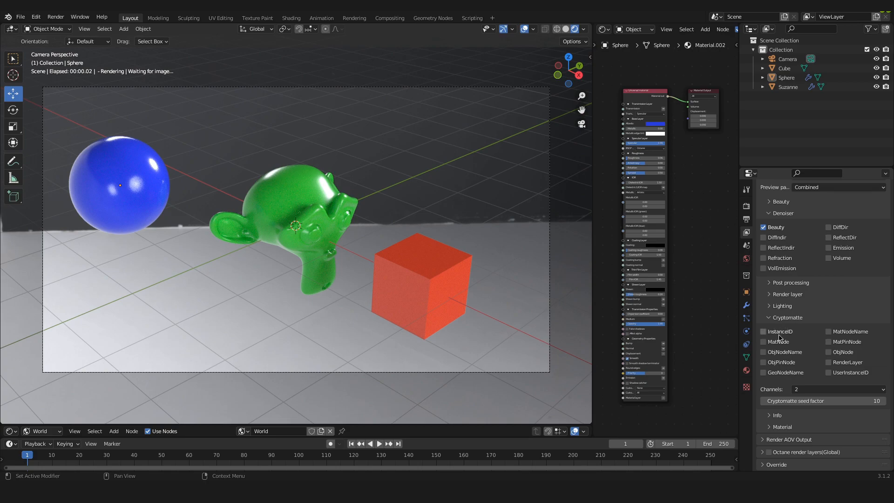
pyautogui.click(762, 331)
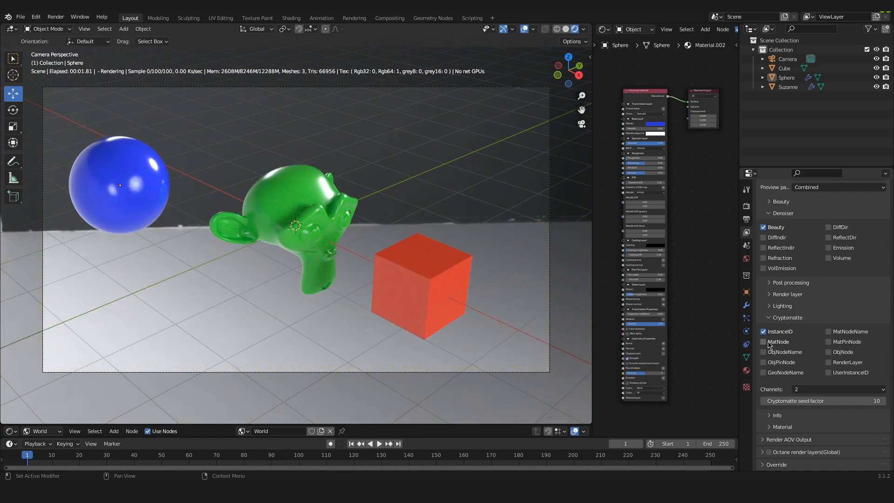
pyautogui.moveTo(768, 344)
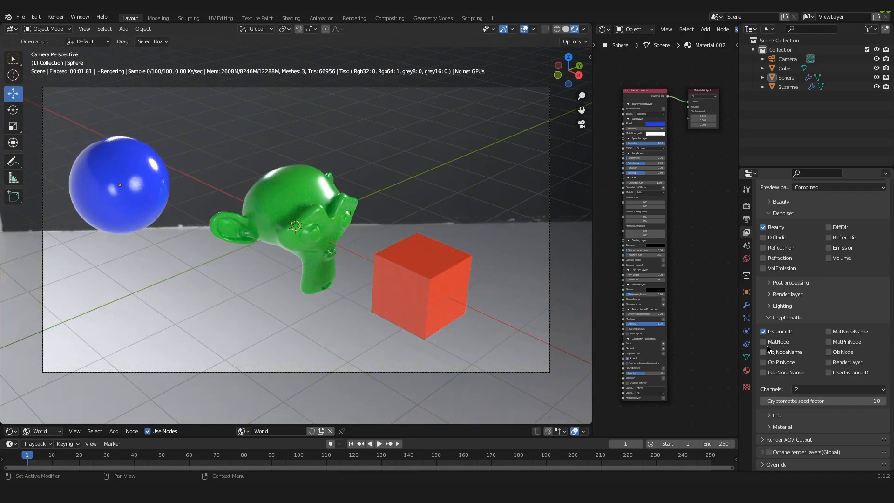
pyautogui.click(764, 342)
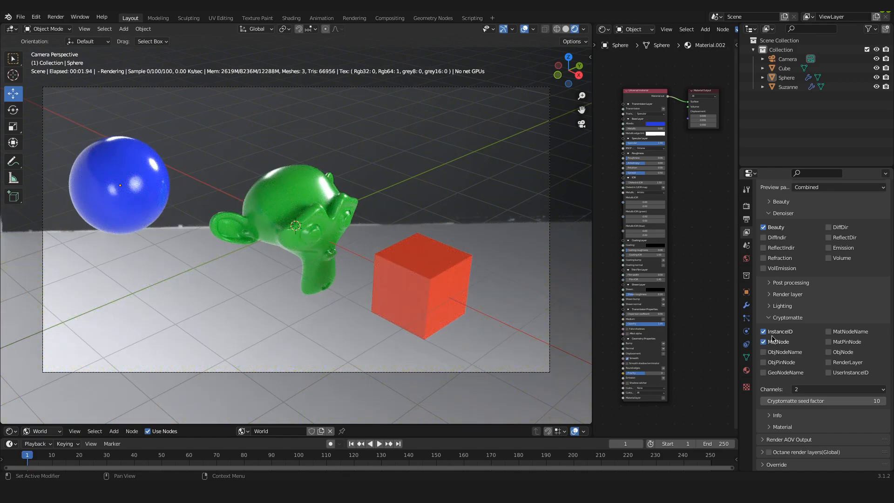
pyautogui.moveTo(784, 338)
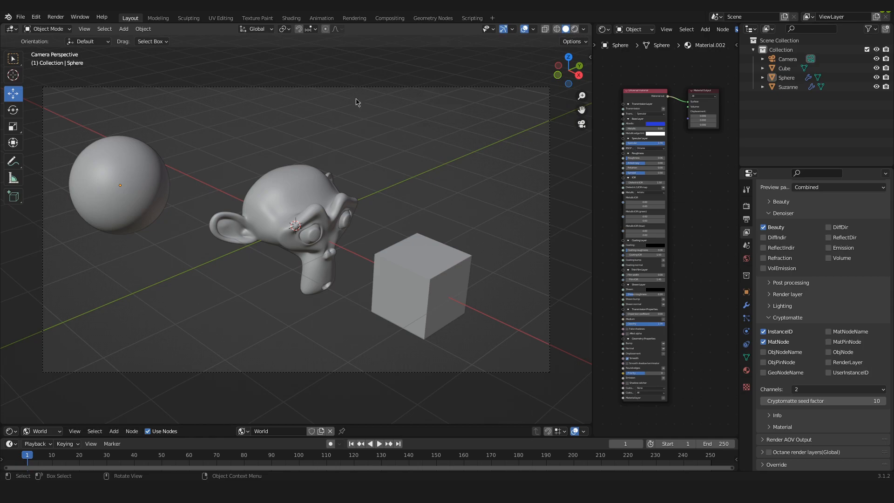
# Step: Render a still image of the sphere, monkey and cube scene, then close the render result
pyautogui.click(55, 17)
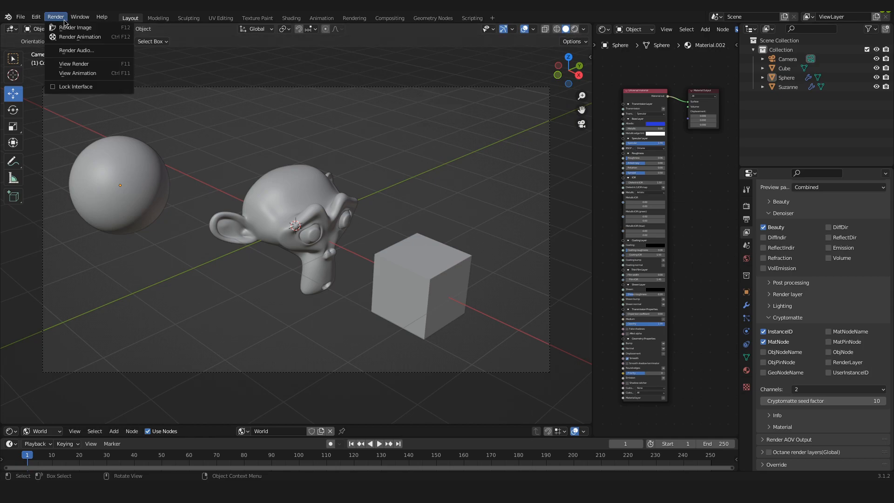
pyautogui.click(75, 27)
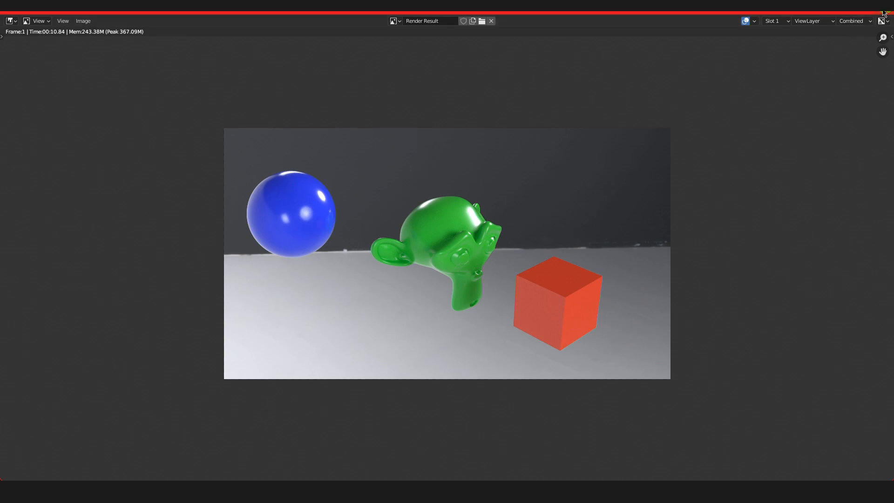
pyautogui.moveTo(883, 12)
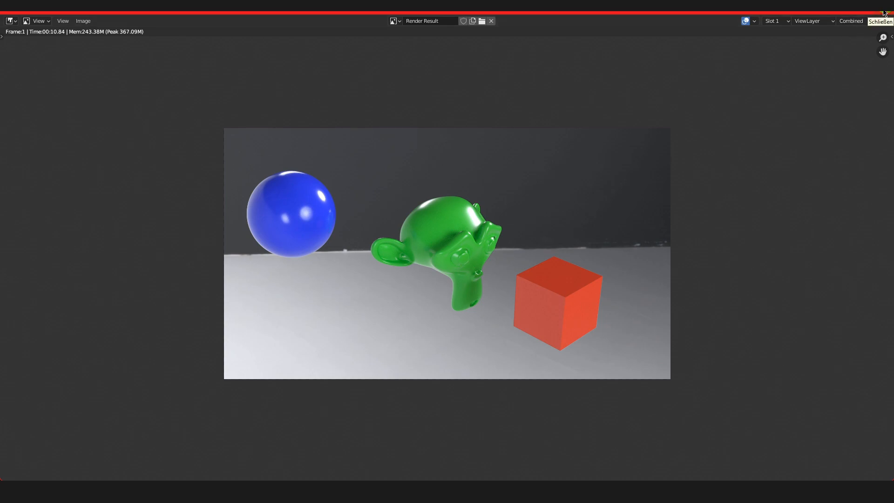
pyautogui.click(880, 21)
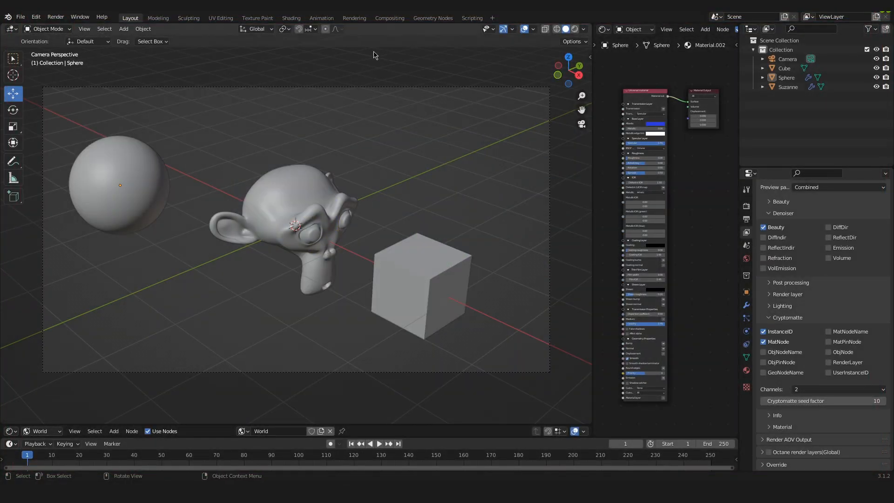
pyautogui.moveTo(354, 43)
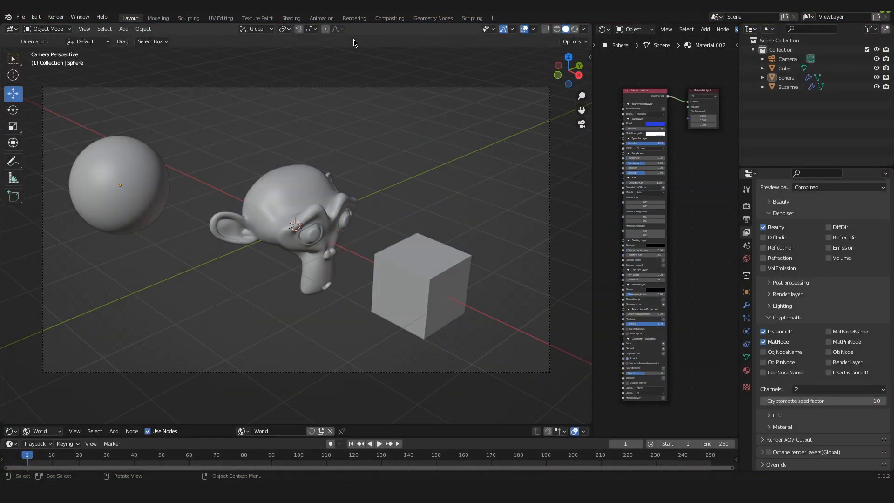
# Step: Switch to Compositing and toggle Use Nodes to get a fresh Render Layers and Composite tree
pyautogui.click(389, 18)
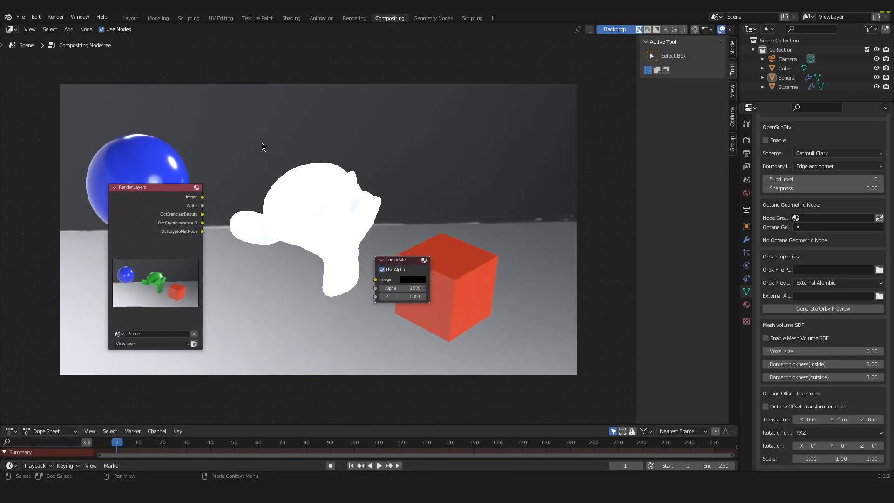
pyautogui.moveTo(203, 132)
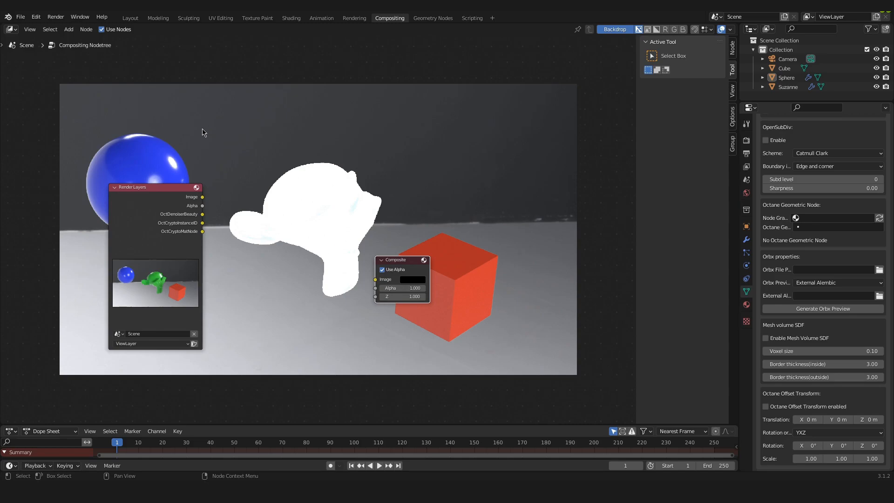
pyautogui.click(102, 29)
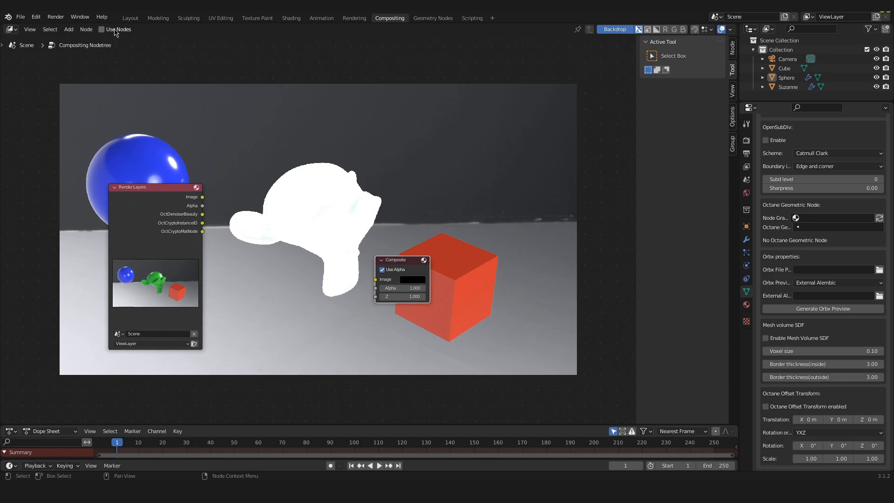
pyautogui.click(102, 29)
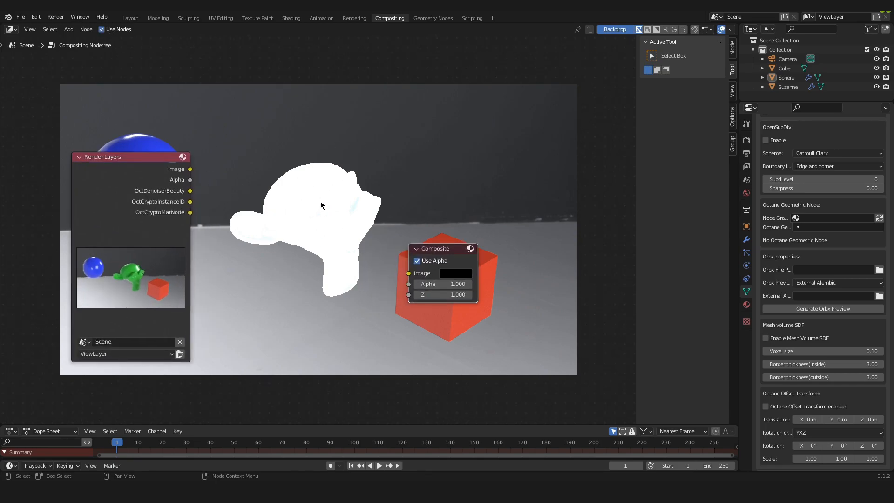
pyautogui.moveTo(272, 213)
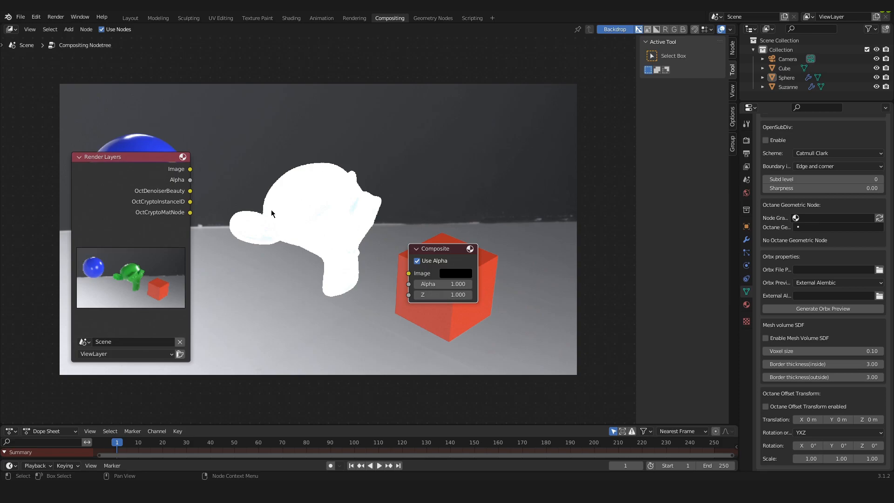
pyautogui.moveTo(238, 198)
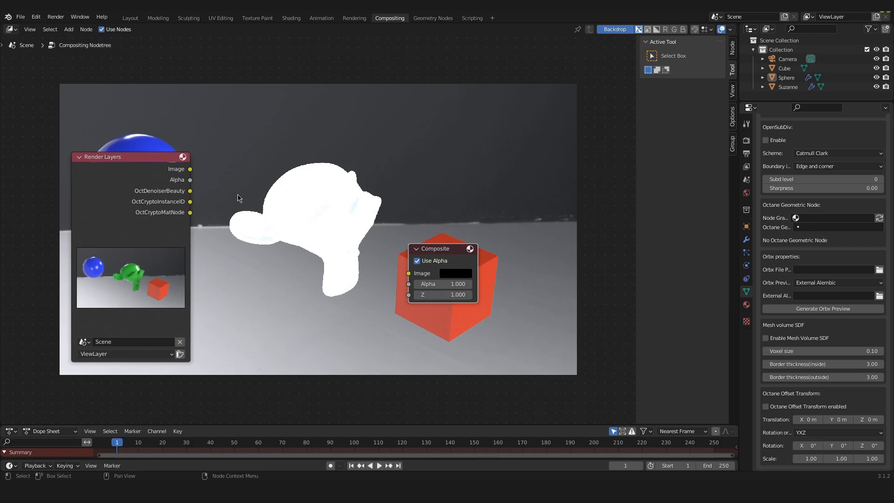
pyautogui.click(417, 261)
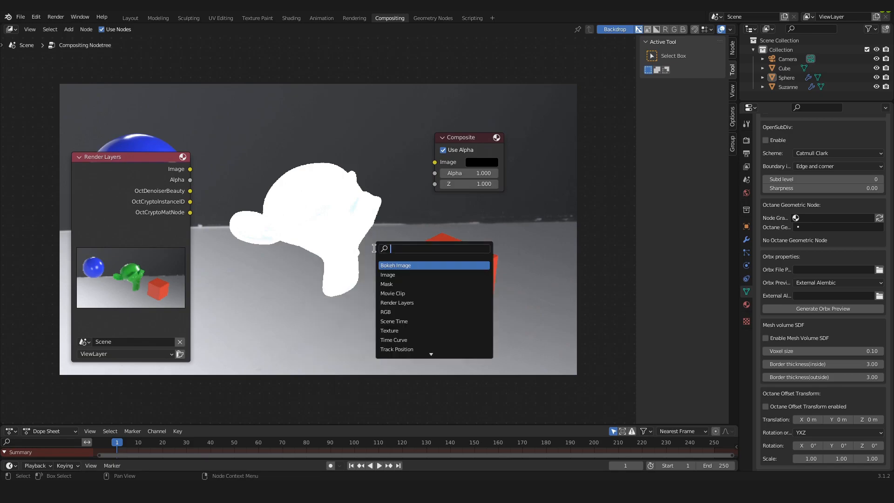
# Step: Add a Viewer node fed by OctDenoiserBeauty so the backdrop previews the denoised render
pyautogui.write('vie')
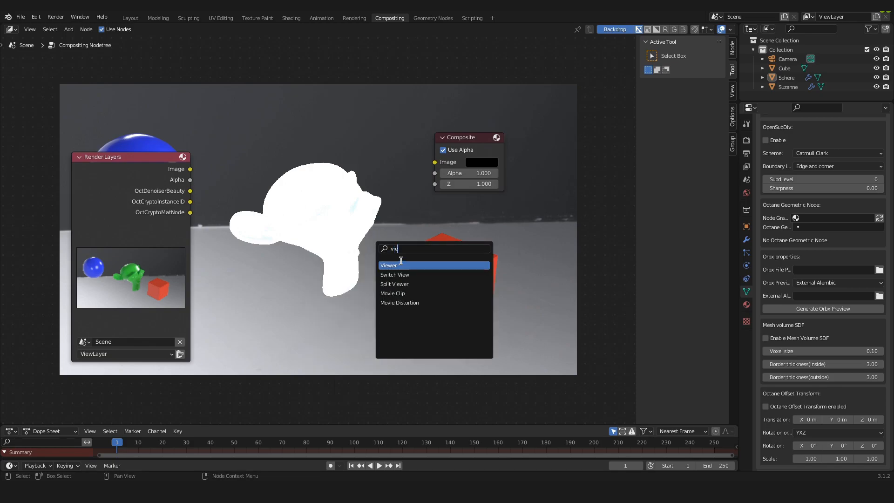
pyautogui.click(389, 265)
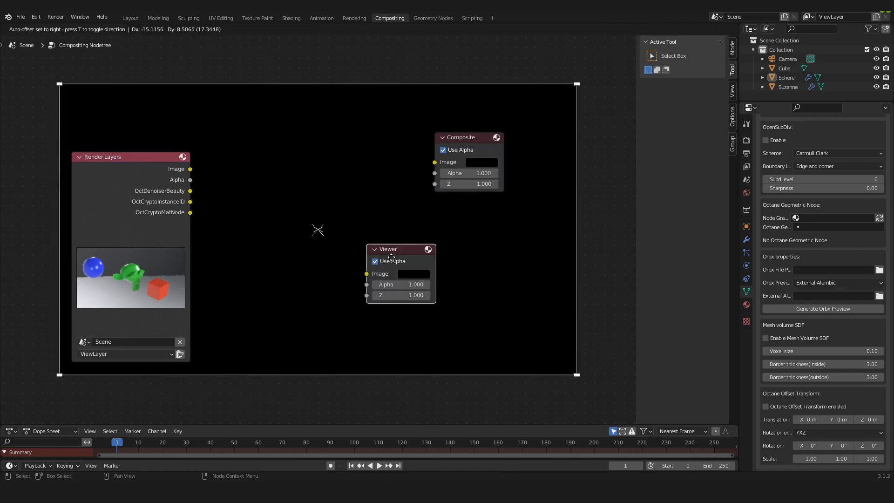
pyautogui.moveTo(390, 250); pyautogui.dragTo(376, 205)
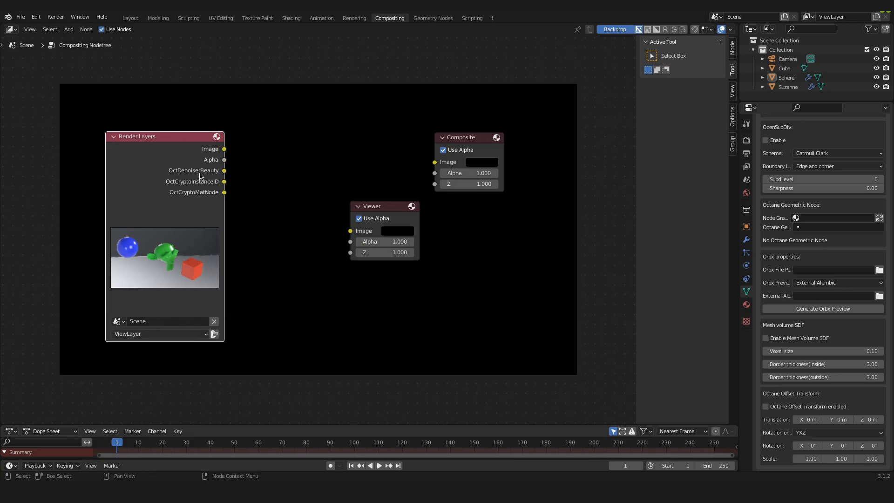
pyautogui.moveTo(224, 170); pyautogui.dragTo(352, 231)
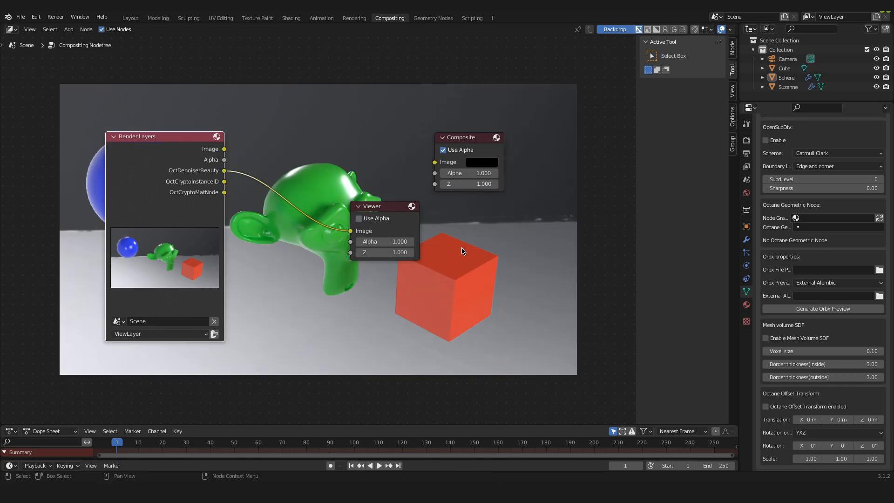
pyautogui.click(359, 218)
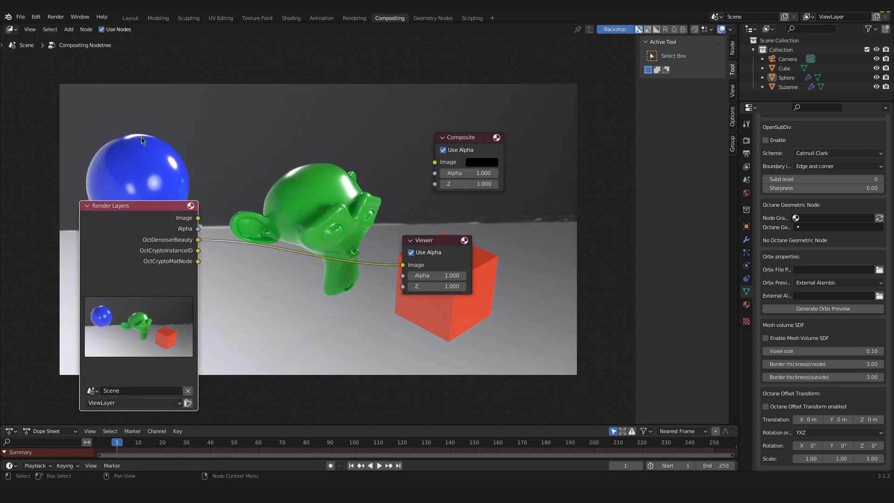
pyautogui.moveTo(301, 197)
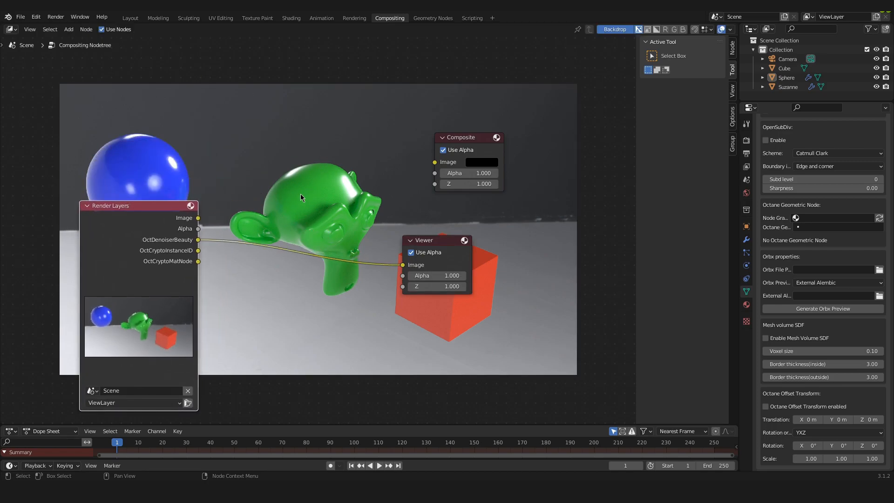
pyautogui.moveTo(324, 283)
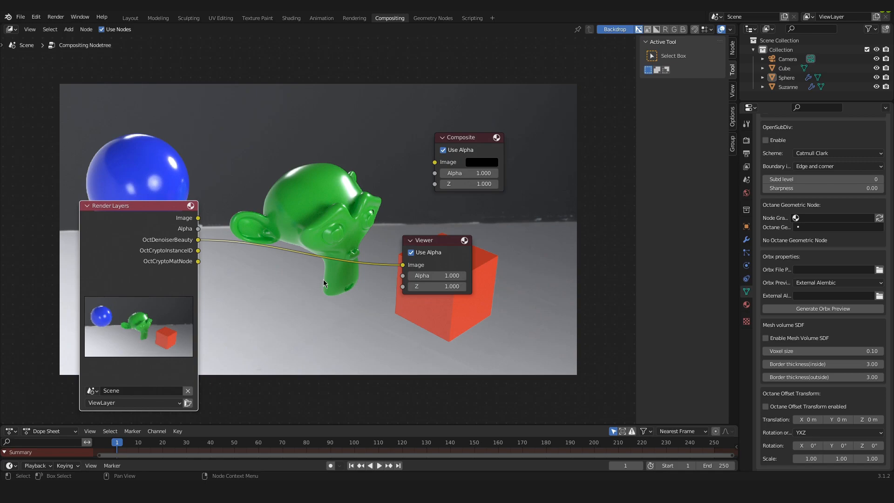
pyautogui.press('alt+v')
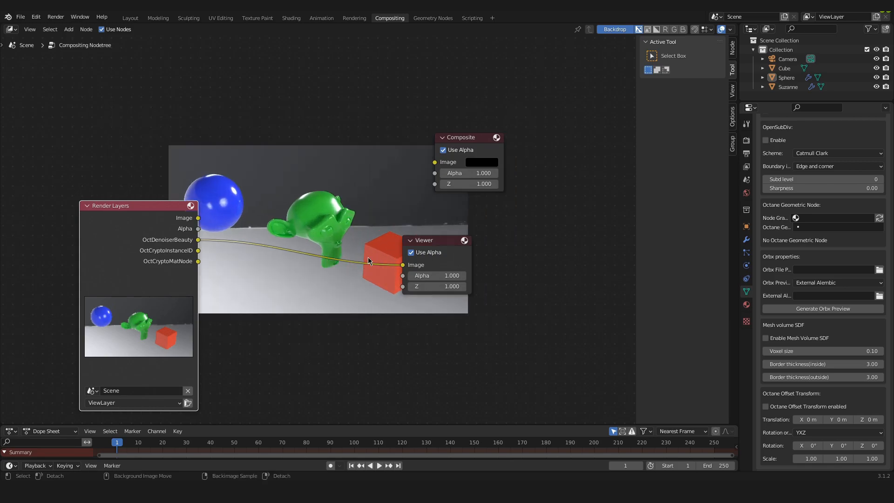
pyautogui.moveTo(139, 205); pyautogui.dragTo(121, 170)
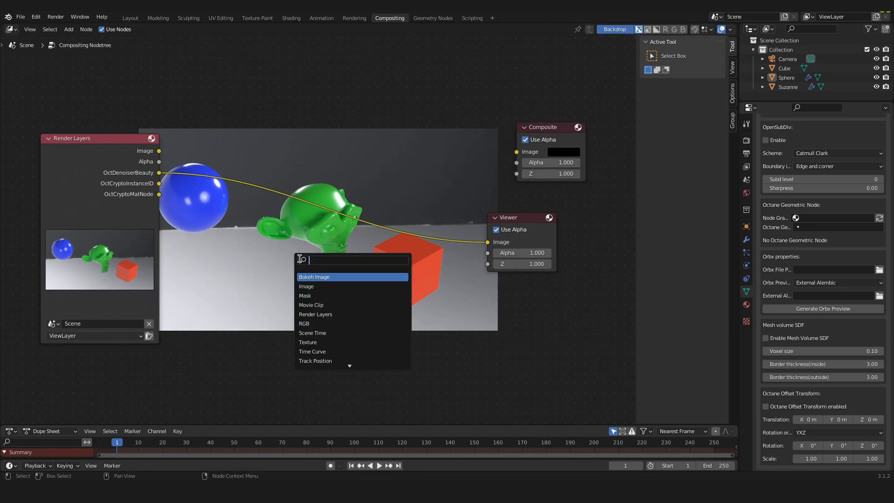
# Step: Add a Cryptomatte (Legacy) node with OctDenoiserBeauty into Image and OctCryptoInstanceID into Crypto 00
pyautogui.write('cry')
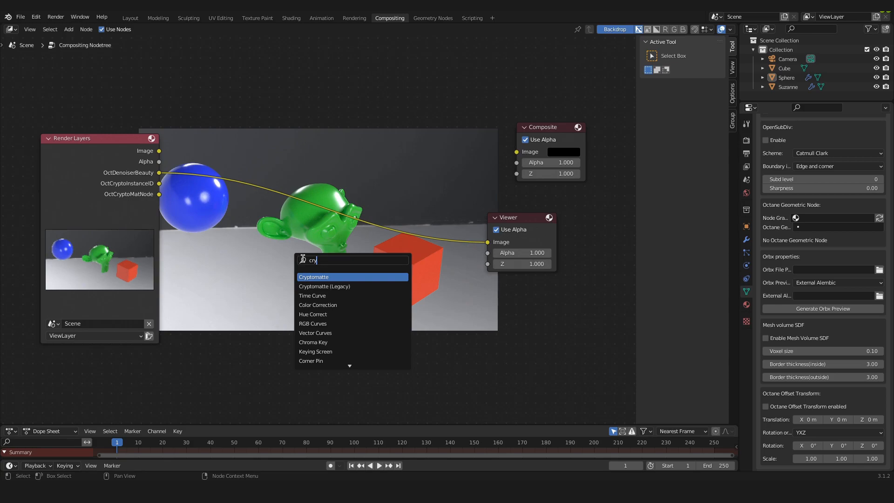
pyautogui.moveTo(323, 286)
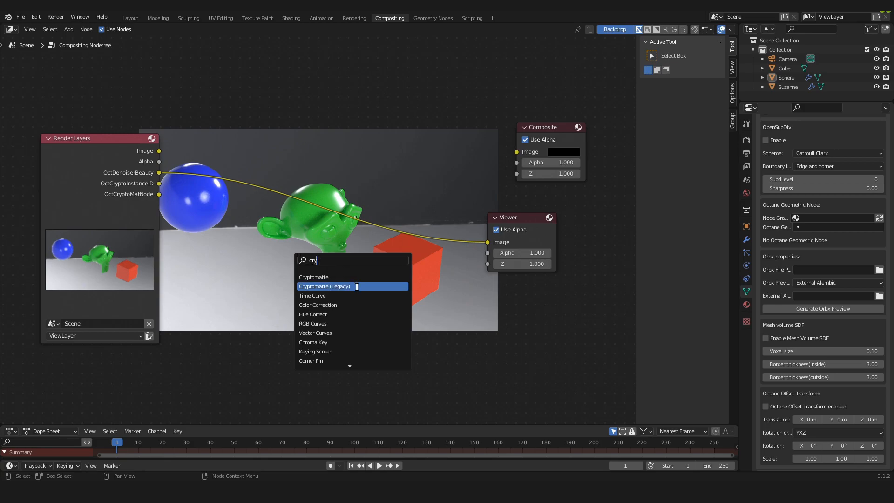
pyautogui.click(324, 286)
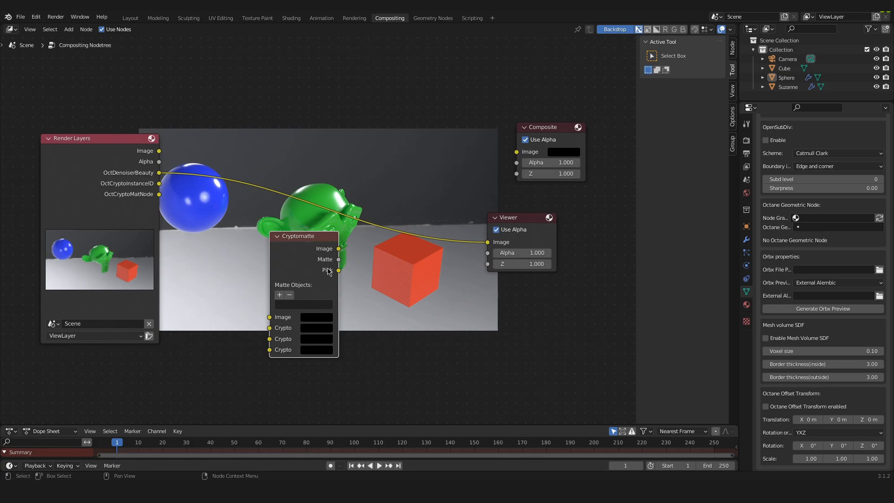
pyautogui.moveTo(222, 220)
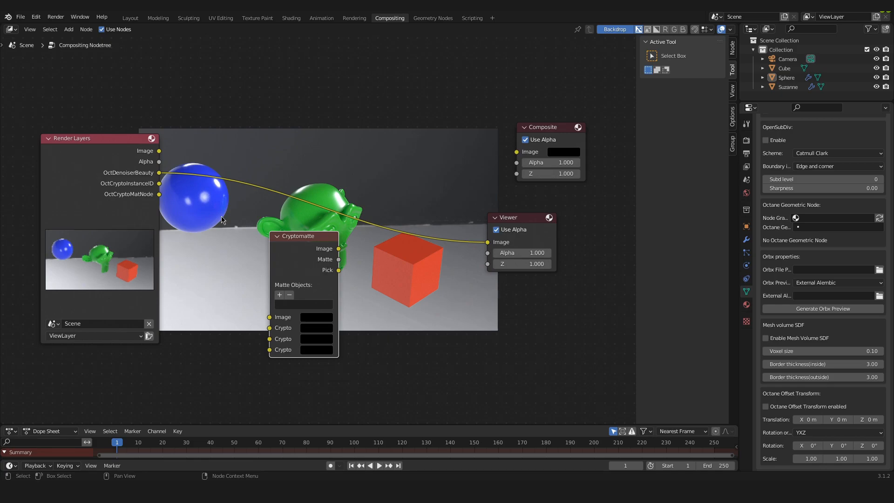
pyautogui.moveTo(159, 176)
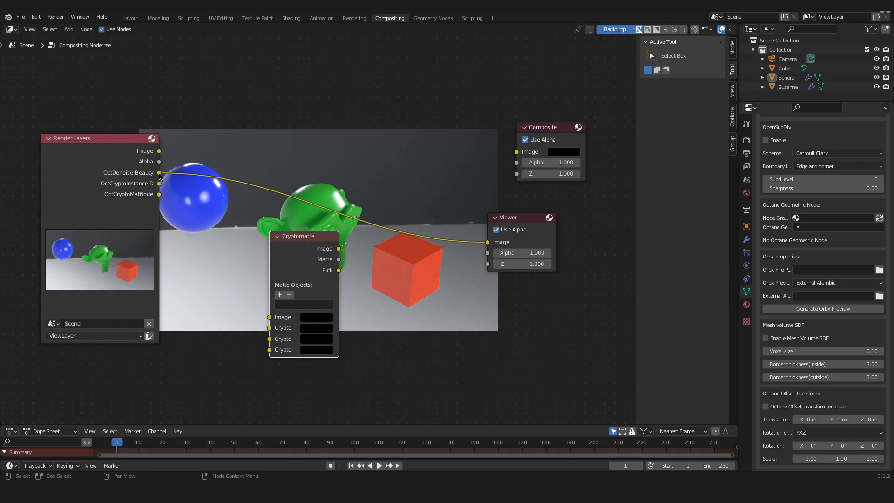
pyautogui.moveTo(160, 173); pyautogui.dragTo(227, 233)
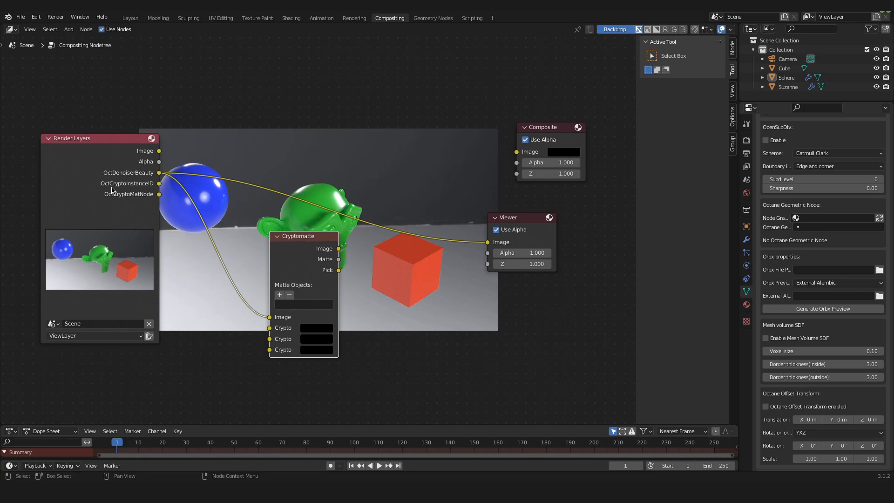
pyautogui.moveTo(163, 189)
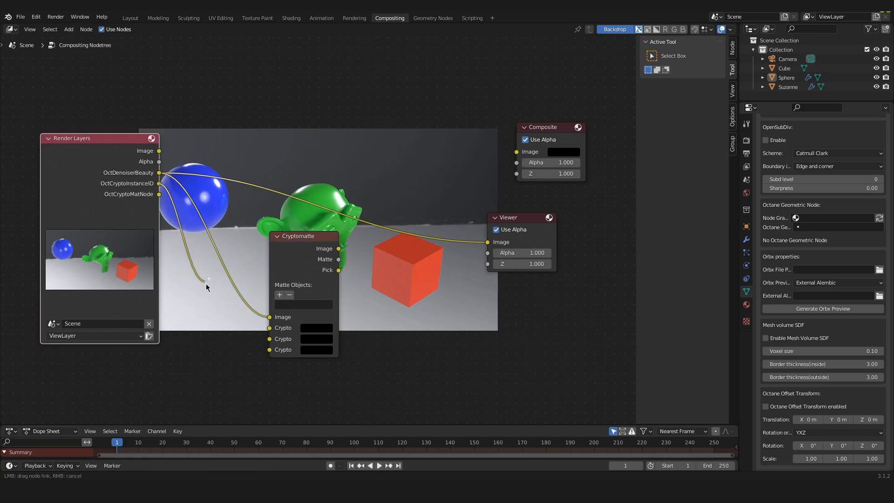
pyautogui.moveTo(206, 280); pyautogui.dragTo(273, 328)
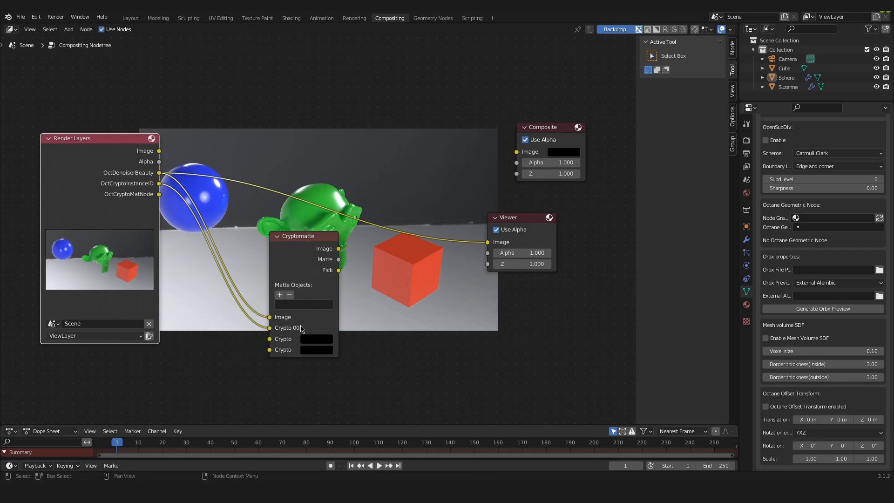
pyautogui.moveTo(337, 252)
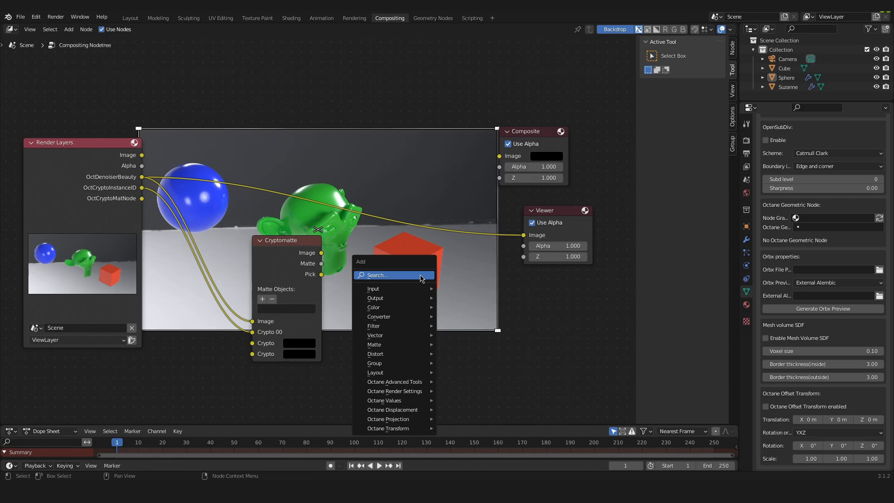
# Step: Drop a Mix node onto the link between the denoised Beauty pass and the Viewer
pyautogui.write('mix')
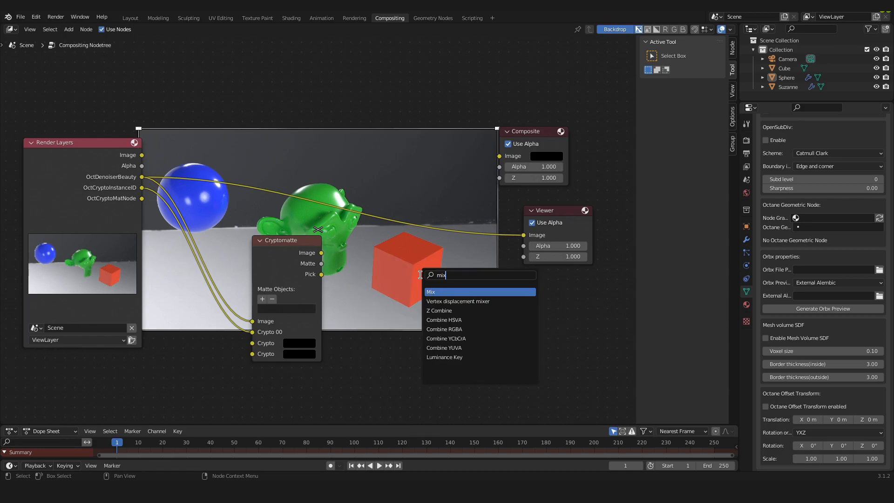
pyautogui.click(431, 291)
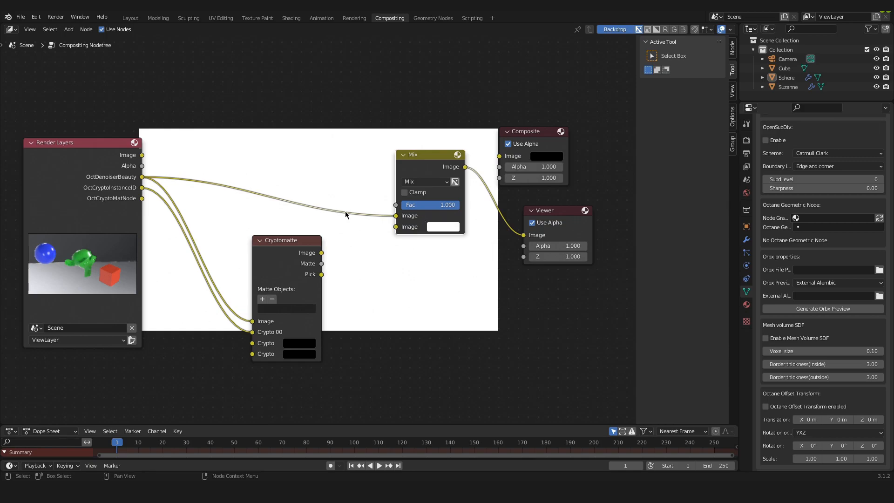
pyautogui.moveTo(110, 183)
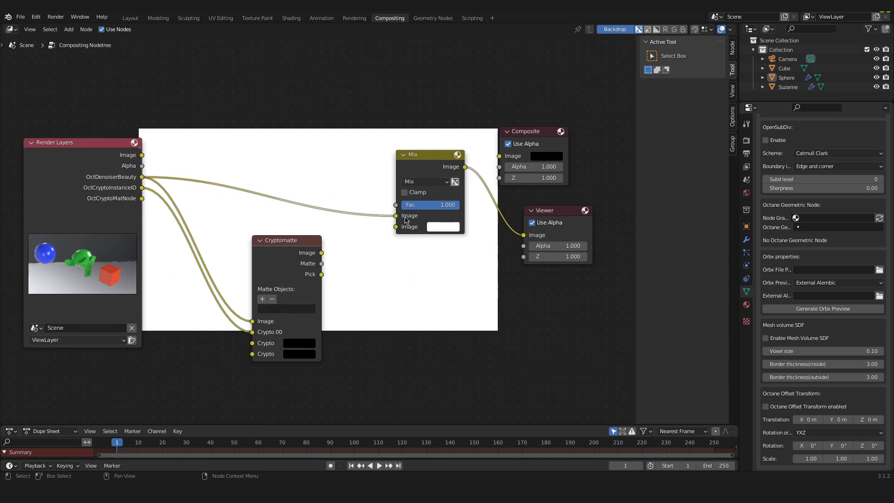
pyautogui.click(416, 160)
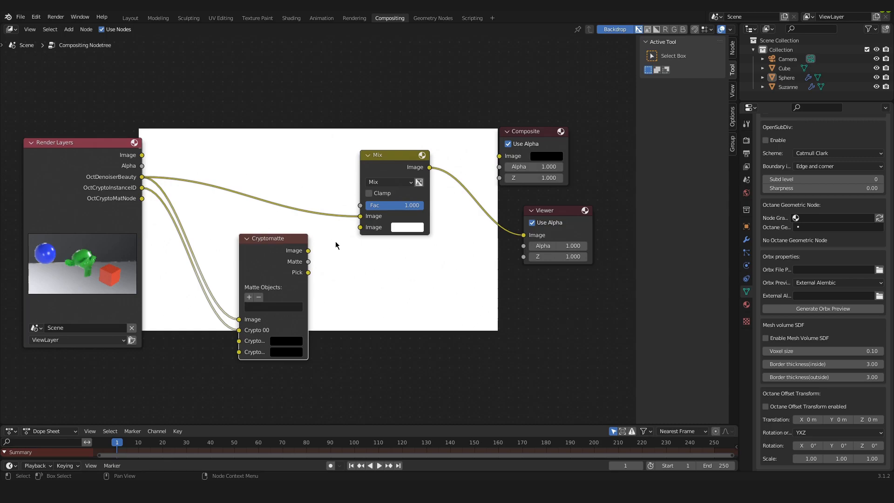
# Step: Add an unconnected Bright/Contrast node below the Mix node
pyautogui.write('br')
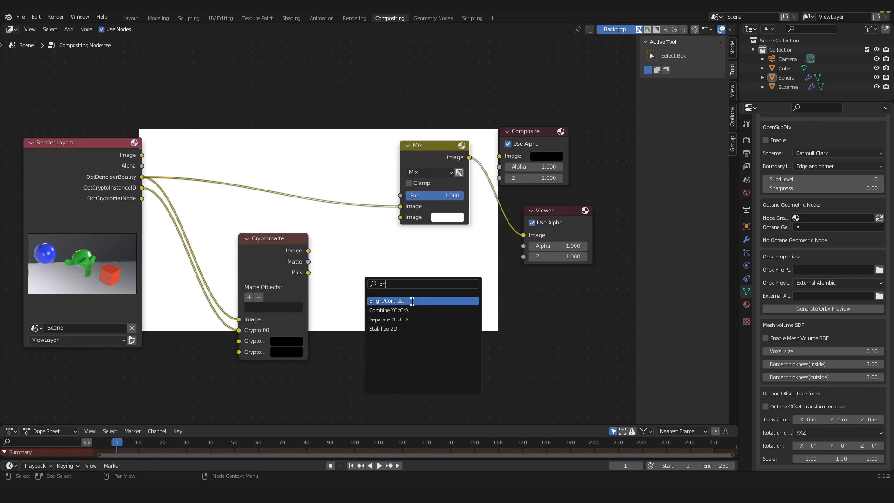
pyautogui.click(386, 301)
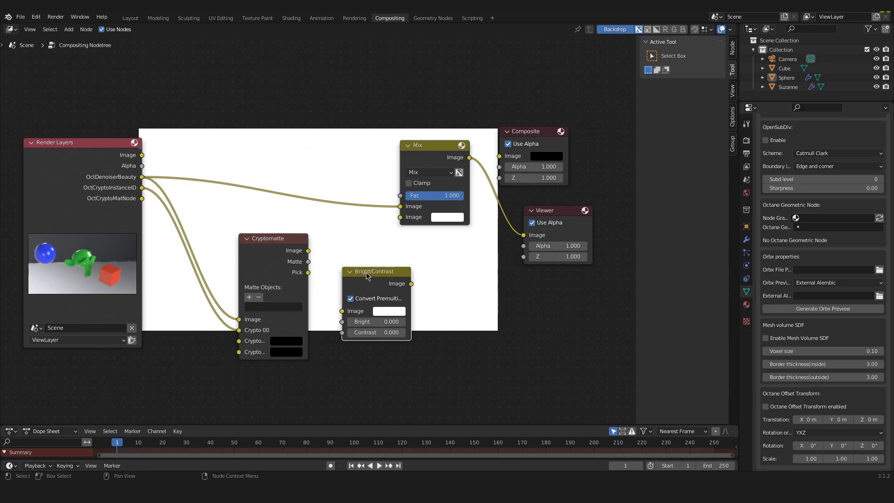
pyautogui.moveTo(328, 290)
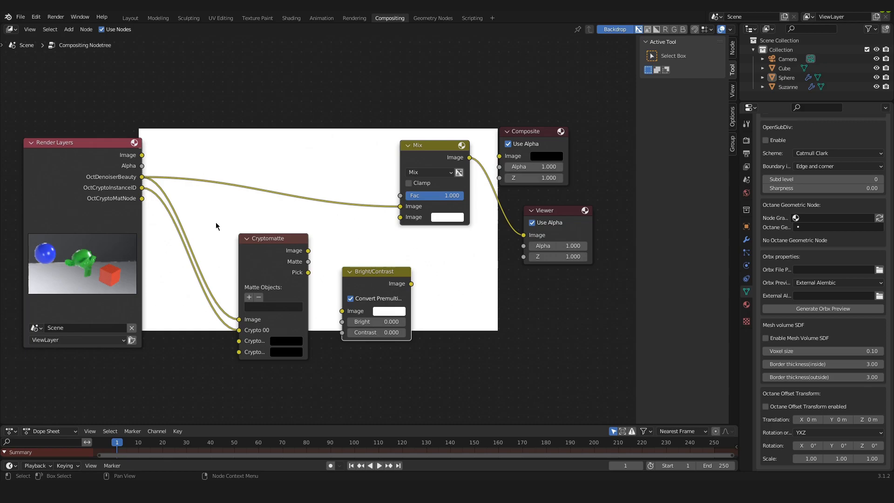
pyautogui.moveTo(456, 247)
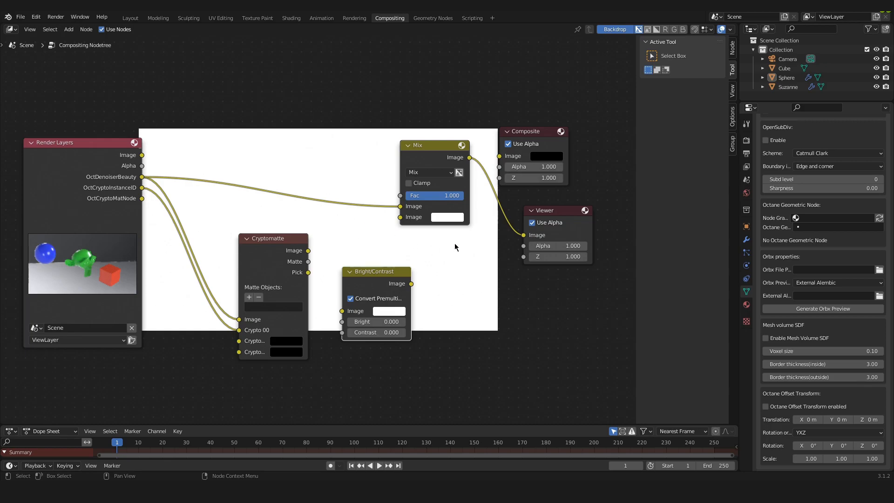
pyautogui.moveTo(154, 193)
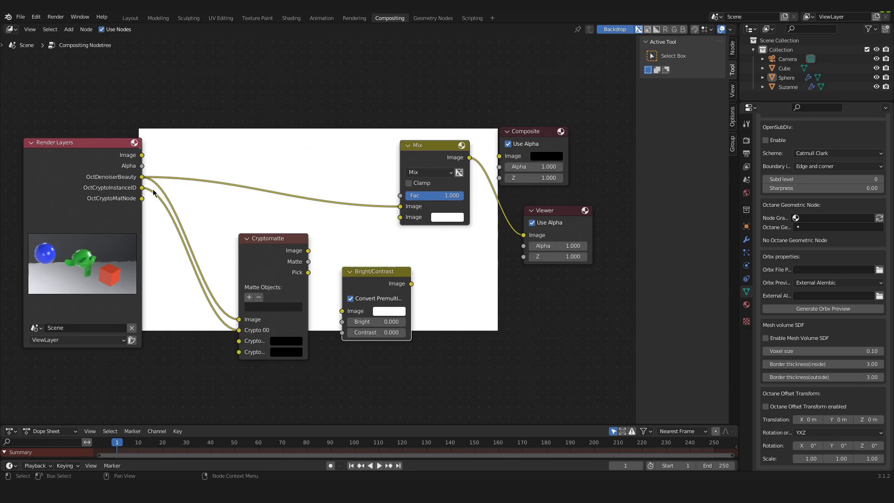
pyautogui.moveTo(141, 194)
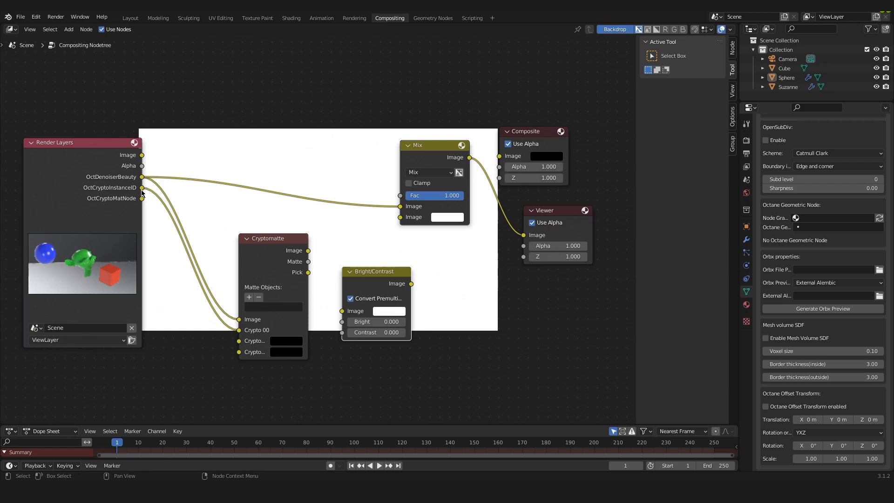
# Step: Feed the Cryptomatte Pick output to the Viewer to show the flat ID matte colours on the backdrop
pyautogui.moveTo(144, 187); pyautogui.dragTo(521, 235)
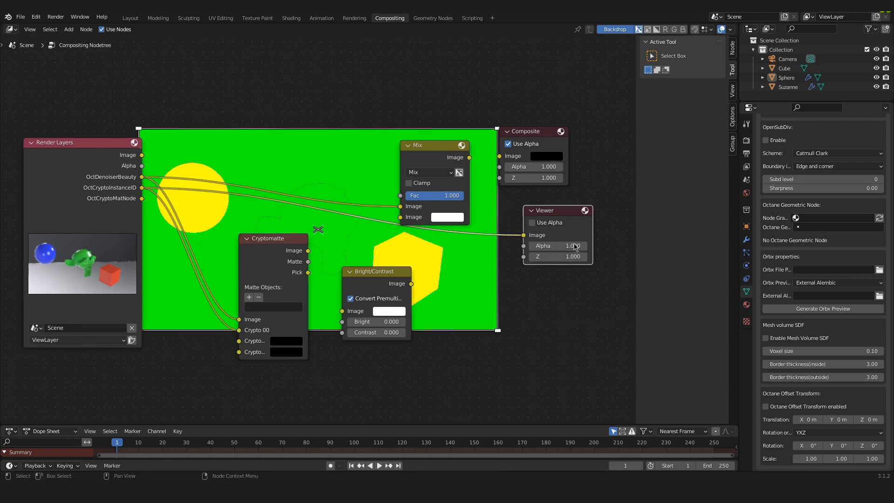
pyautogui.click(532, 222)
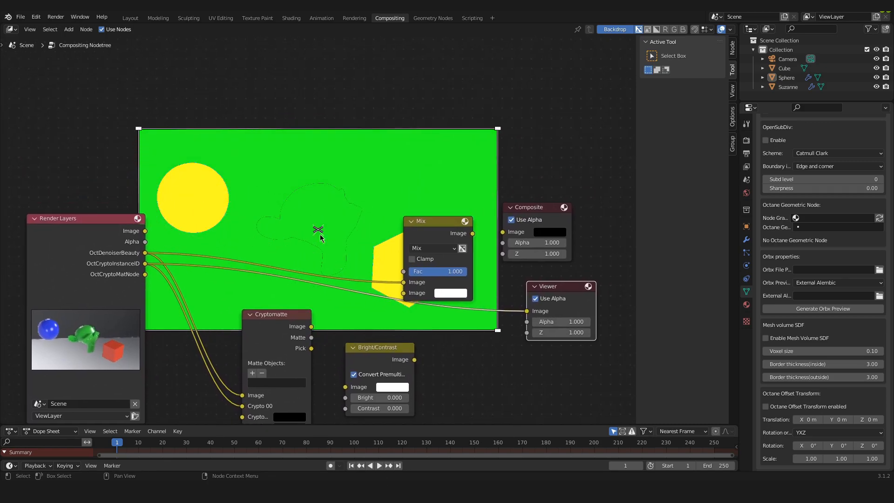
pyautogui.moveTo(277, 233)
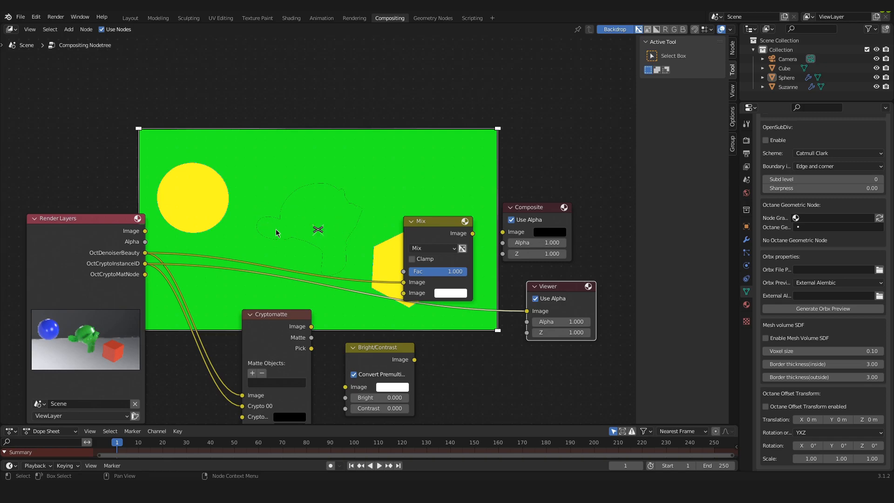
pyautogui.moveTo(296, 222)
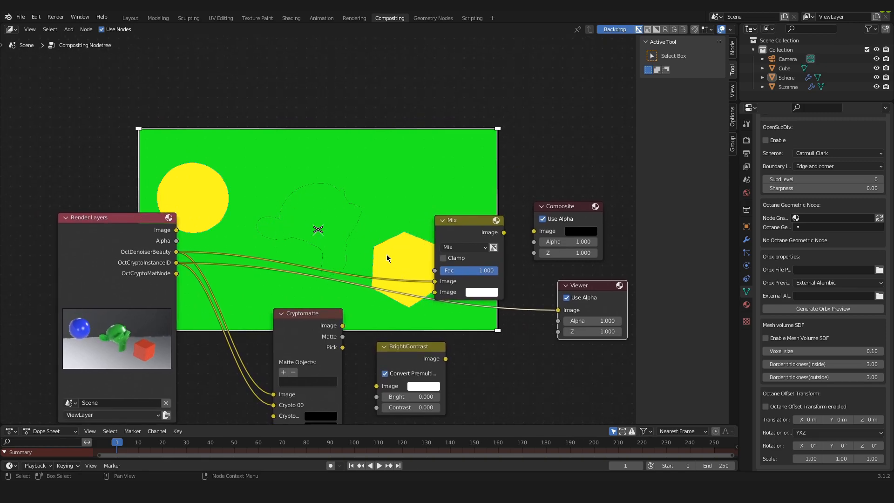
pyautogui.moveTo(354, 269)
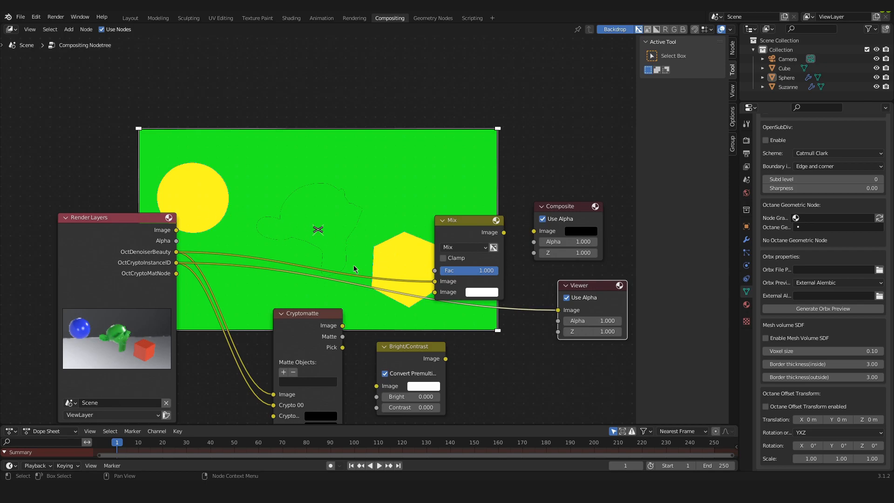
pyautogui.moveTo(345, 369)
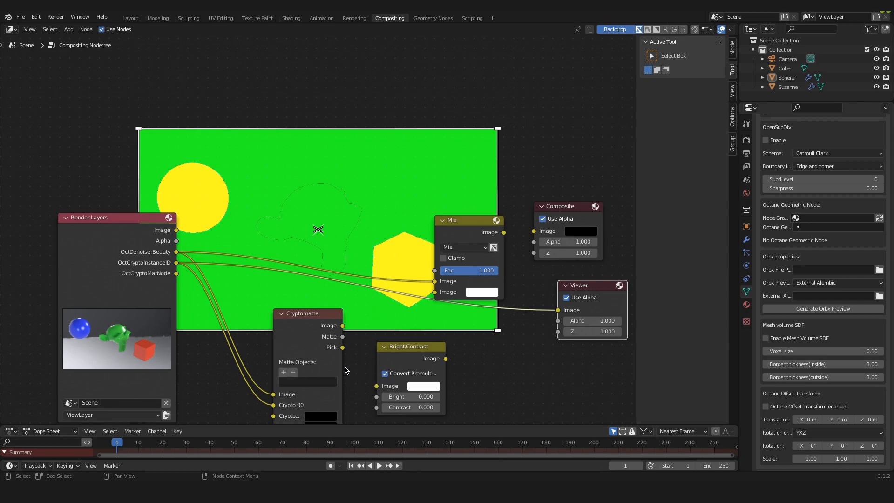
pyautogui.moveTo(354, 349)
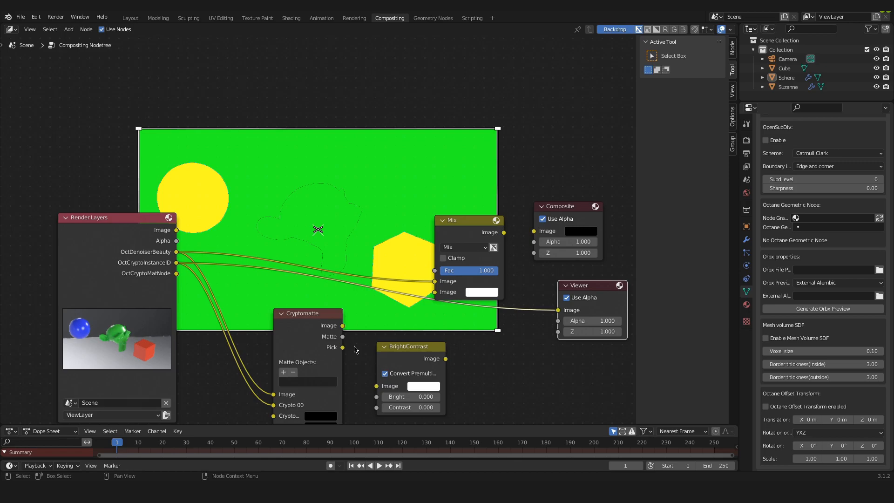
pyautogui.moveTo(352, 260)
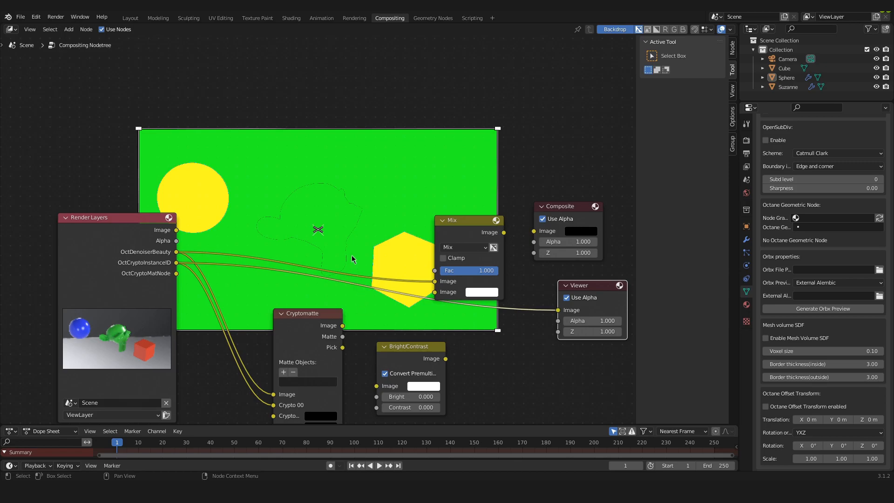
pyautogui.moveTo(415, 265)
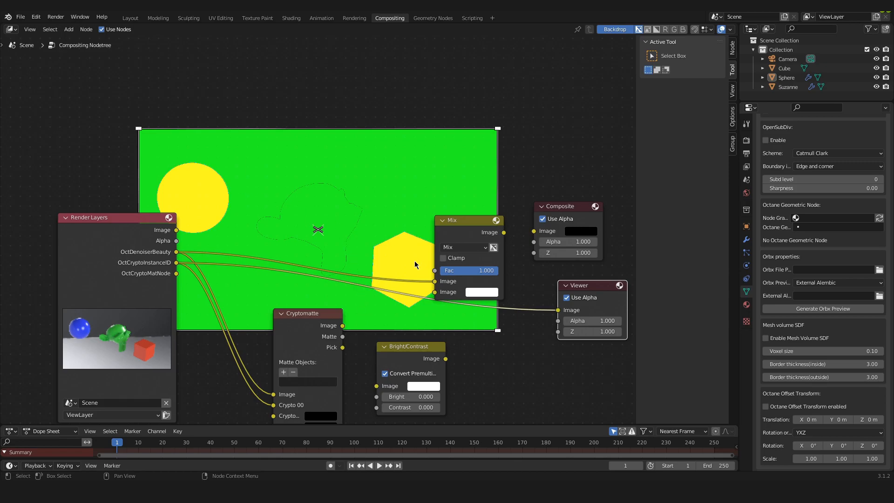
pyautogui.moveTo(311, 374)
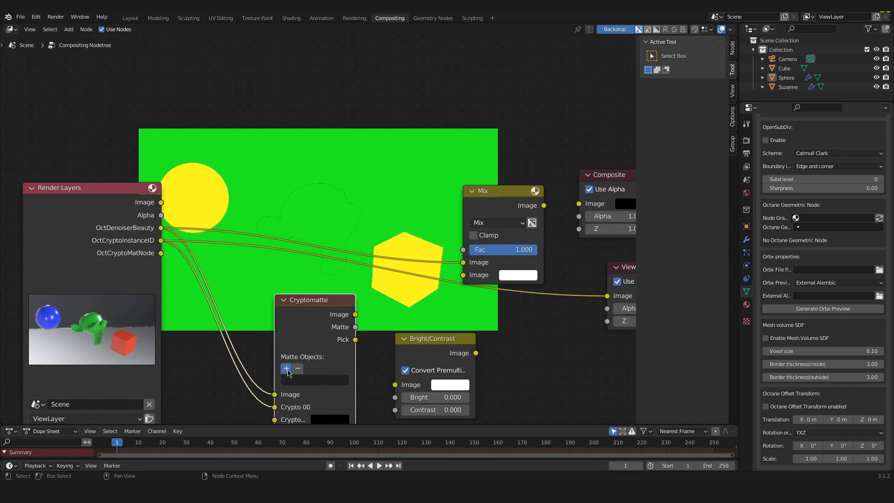
# Step: Pick the sphere and the cube from the backdrop into the Cryptomatte matte object list
pyautogui.click(285, 368)
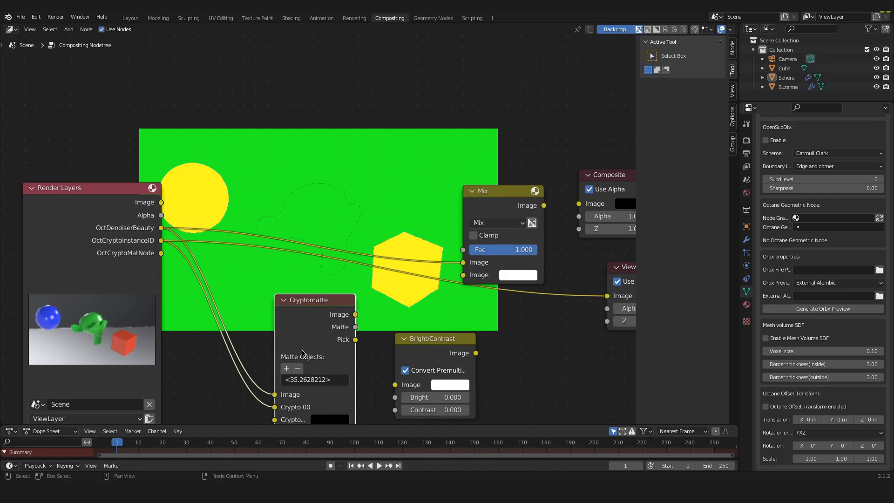
pyautogui.moveTo(296, 389)
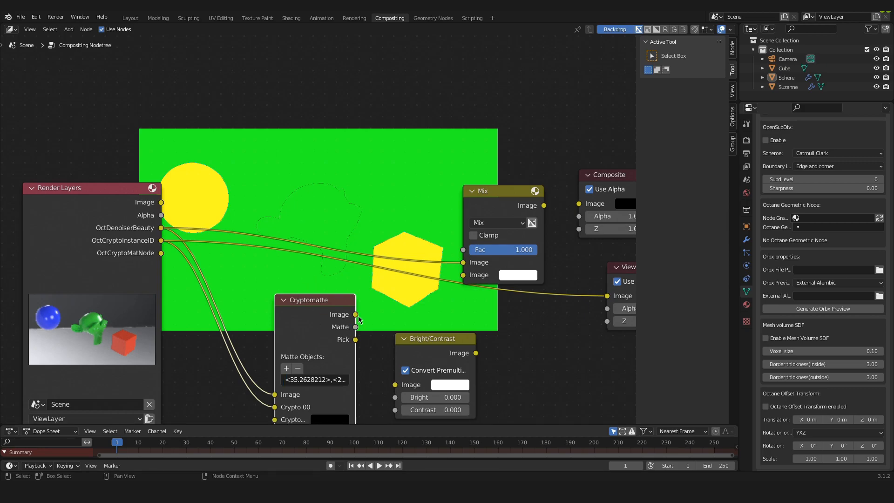
pyautogui.click(286, 368)
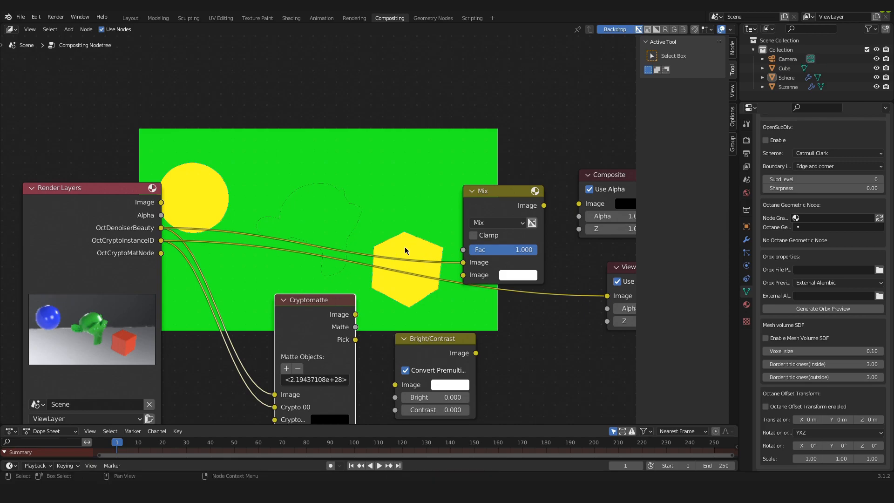
pyautogui.click(286, 368)
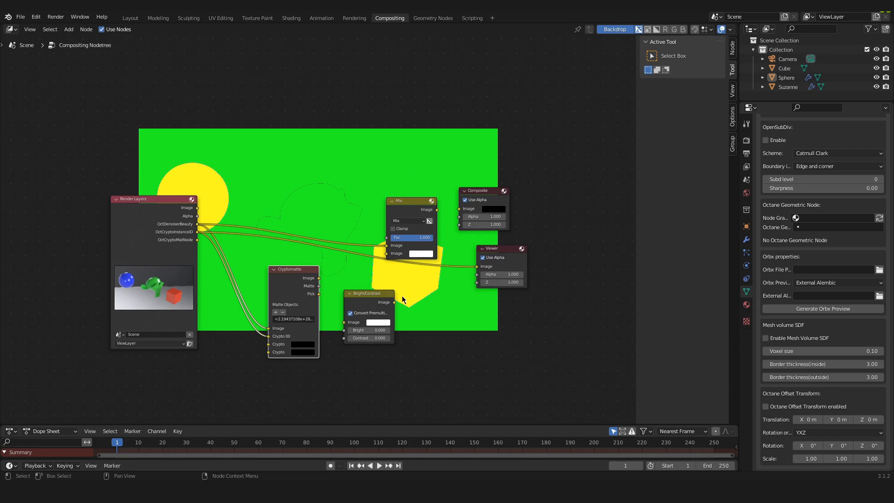
pyautogui.moveTo(469, 265)
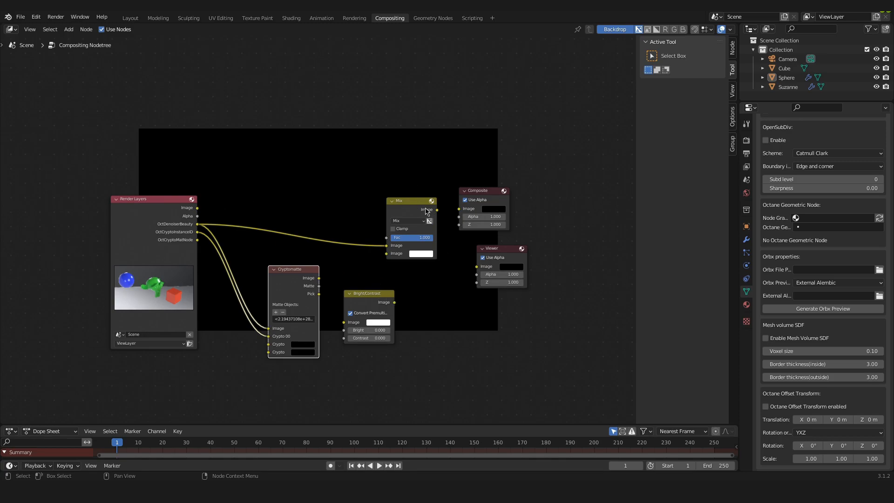
# Step: Wire the Cryptomatte image into Bright/Contrast feeding the Mix node, and tidy the node placement
pyautogui.moveTo(400, 200); pyautogui.dragTo(402, 206)
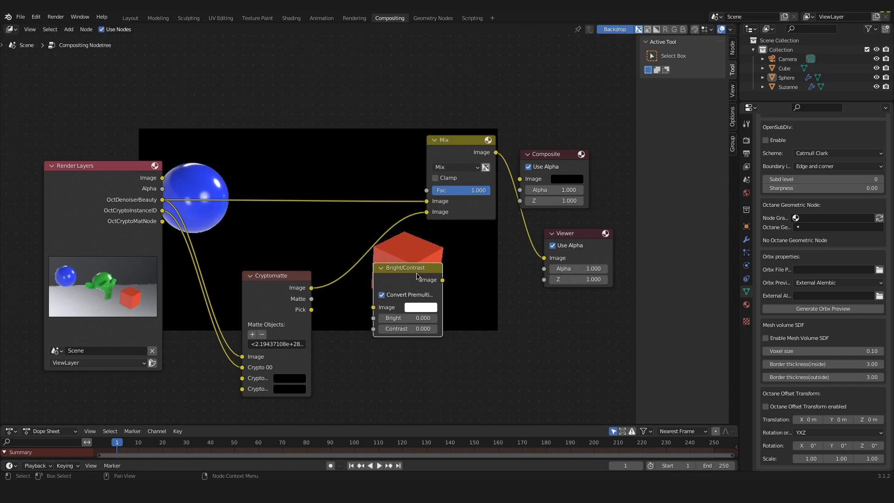
pyautogui.moveTo(408, 267); pyautogui.dragTo(379, 238)
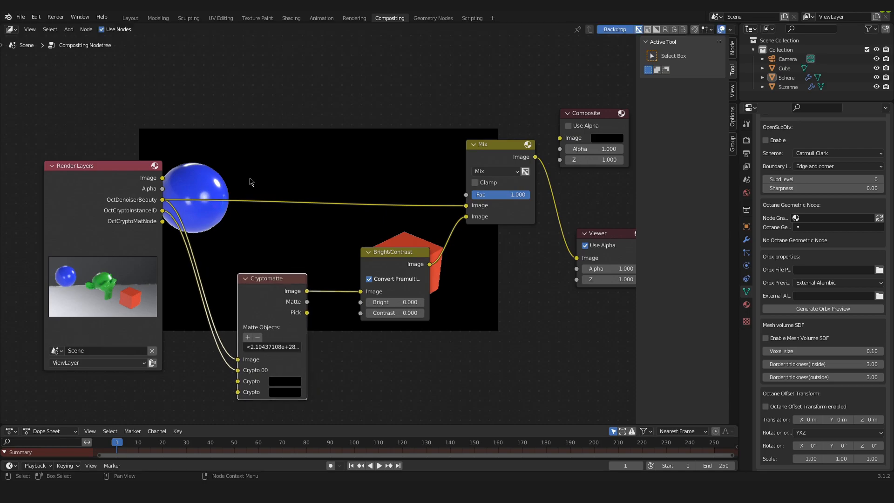
# Step: Set Bright to about 61.7 and Contrast to 62.9, with the Cryptomatte matte driving the Mix factor
pyautogui.moveTo(395, 302); pyautogui.dragTo(421, 302)
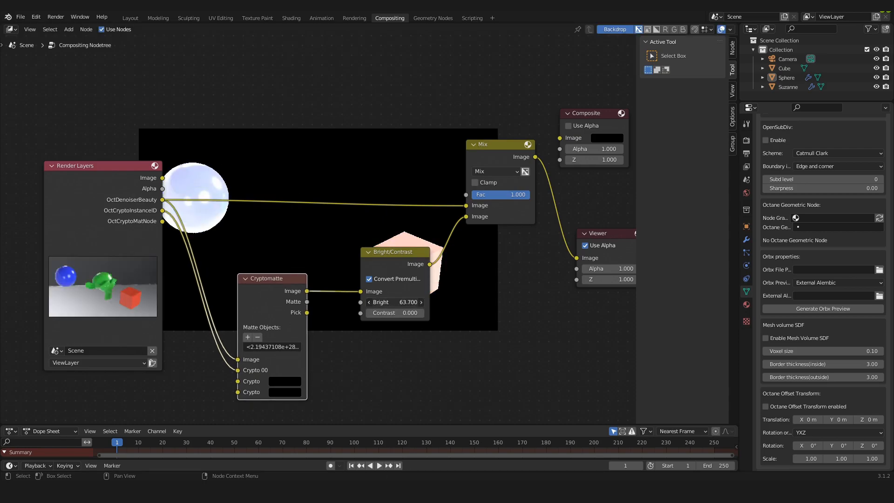
pyautogui.moveTo(393, 302); pyautogui.dragTo(379, 302)
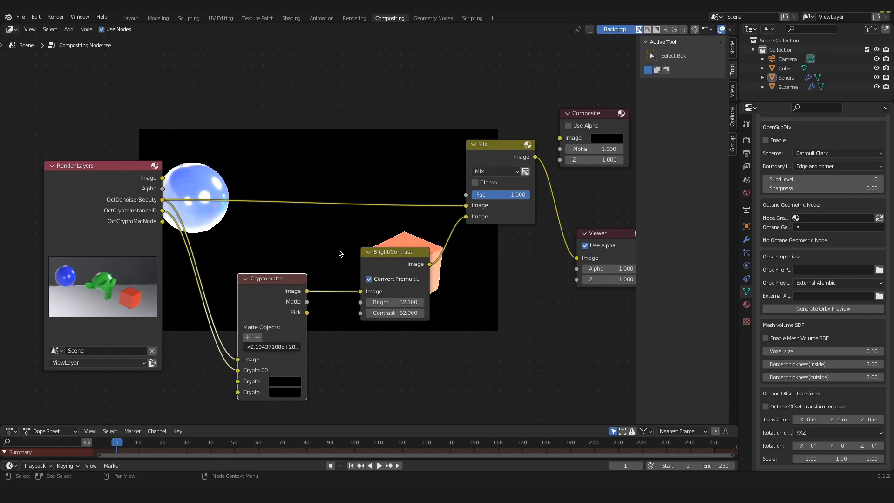
pyautogui.moveTo(414, 248)
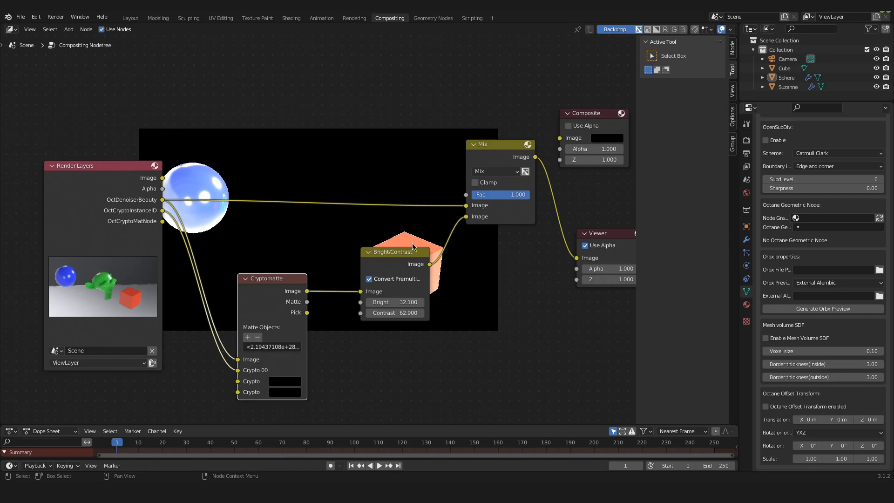
pyautogui.moveTo(308, 306)
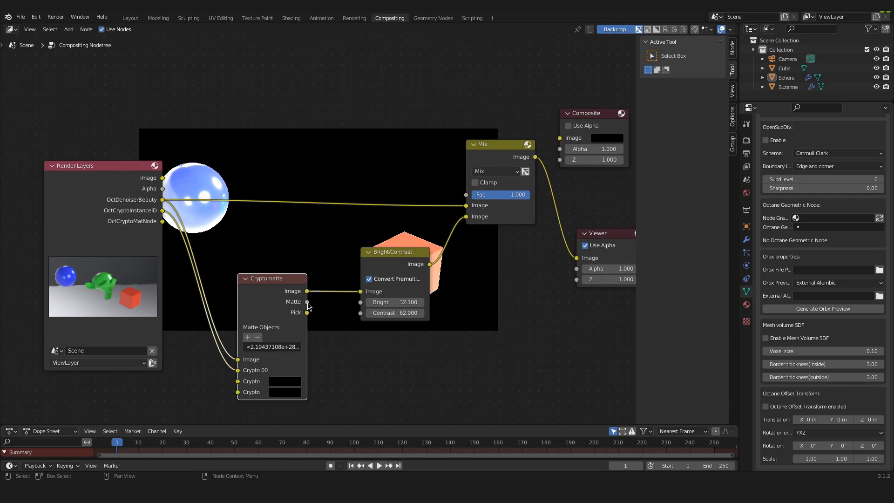
pyautogui.moveTo(306, 290); pyautogui.dragTo(359, 233)
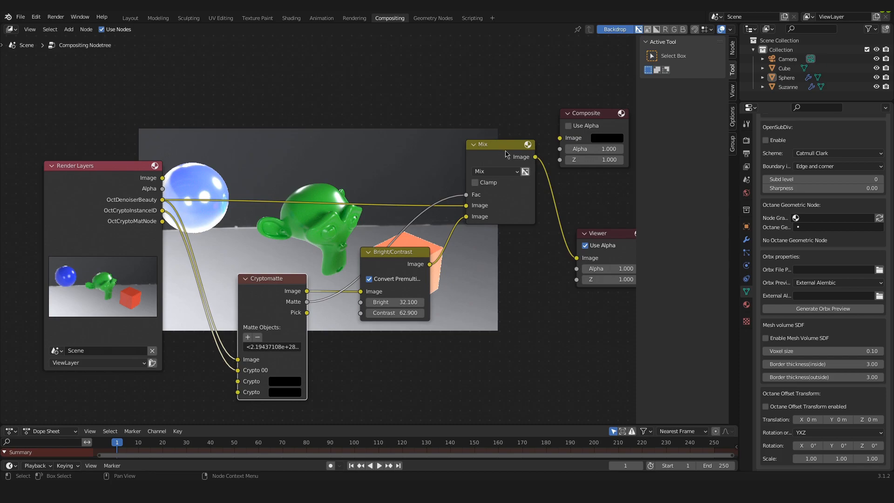
pyautogui.moveTo(405, 188)
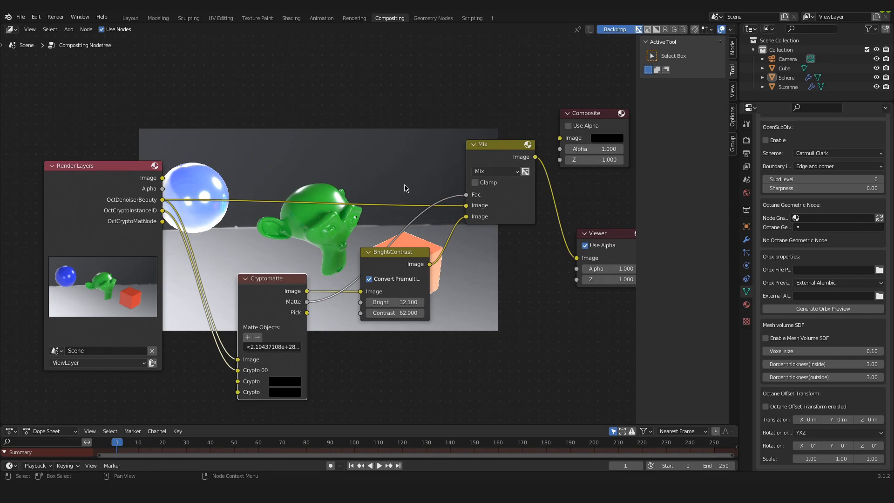
pyautogui.moveTo(453, 245)
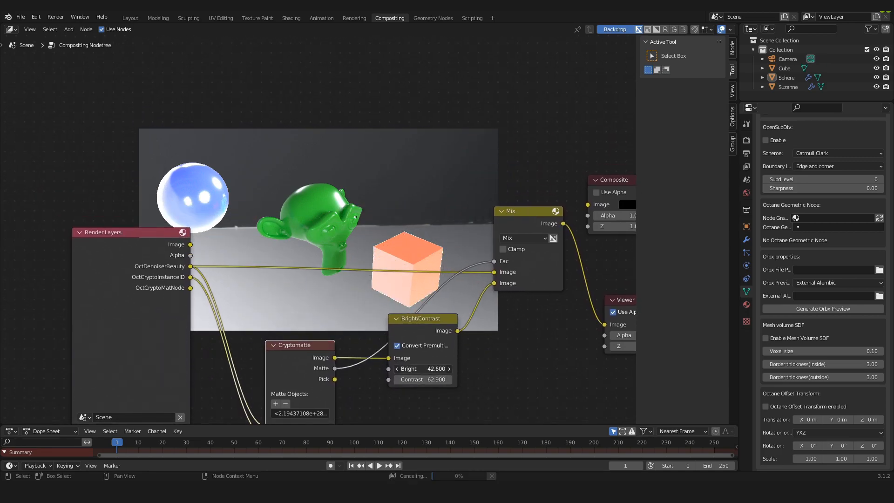
pyautogui.moveTo(422, 369); pyautogui.dragTo(433, 369)
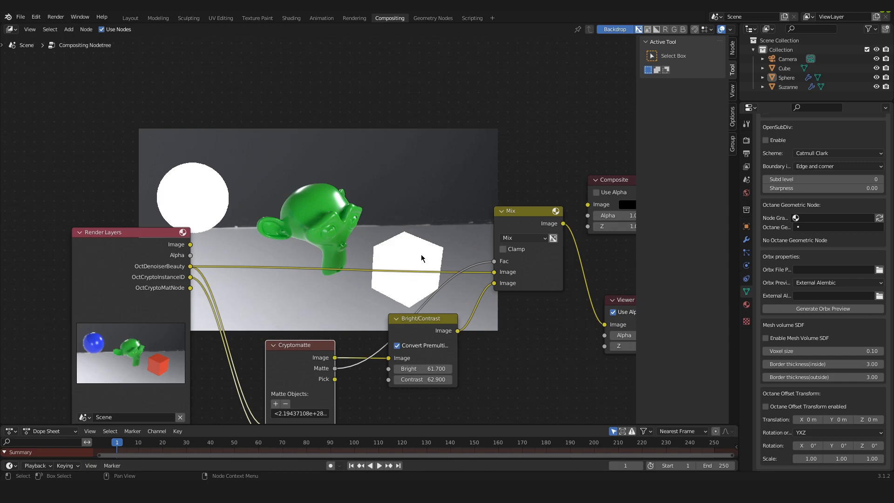
pyautogui.moveTo(217, 207)
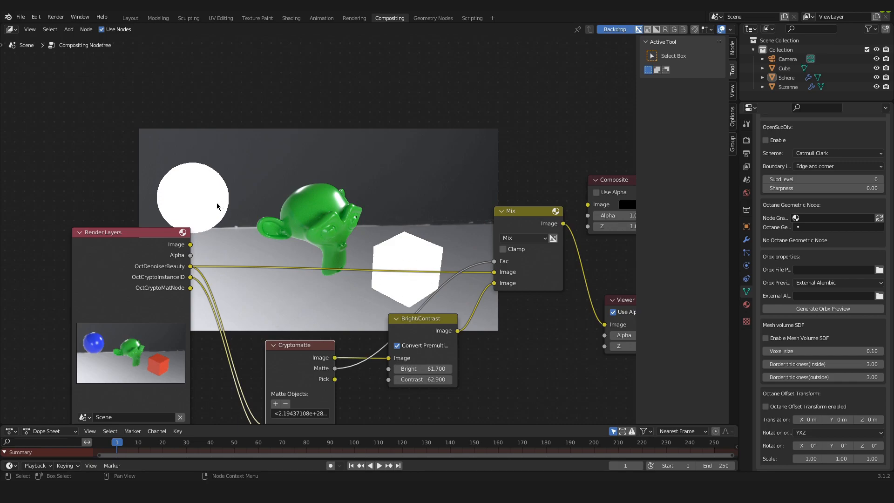
# Step: Rearrange the nodes and zoom out so the whole compositing tree is in view
pyautogui.moveTo(422, 318); pyautogui.dragTo(451, 354)
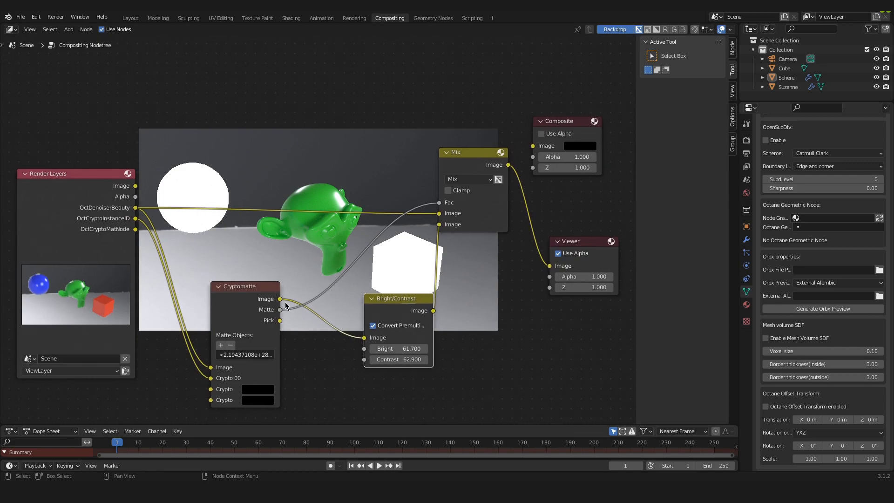
pyautogui.moveTo(398, 306)
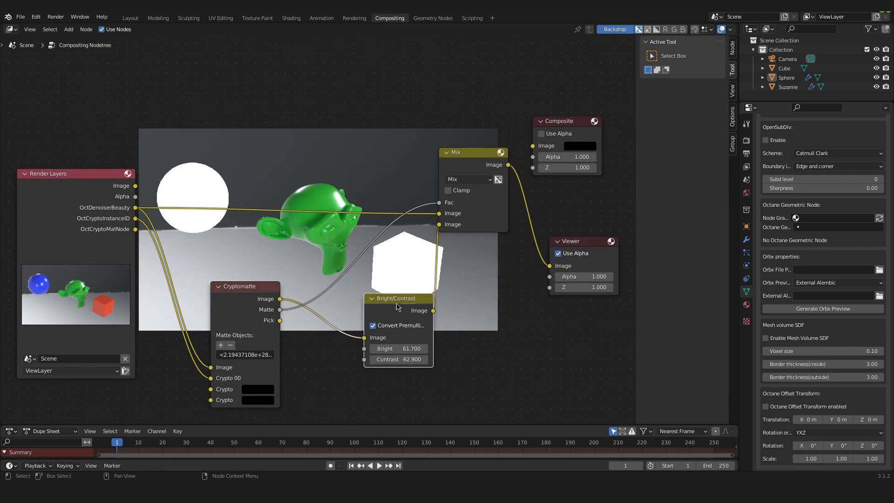
pyautogui.moveTo(448, 229)
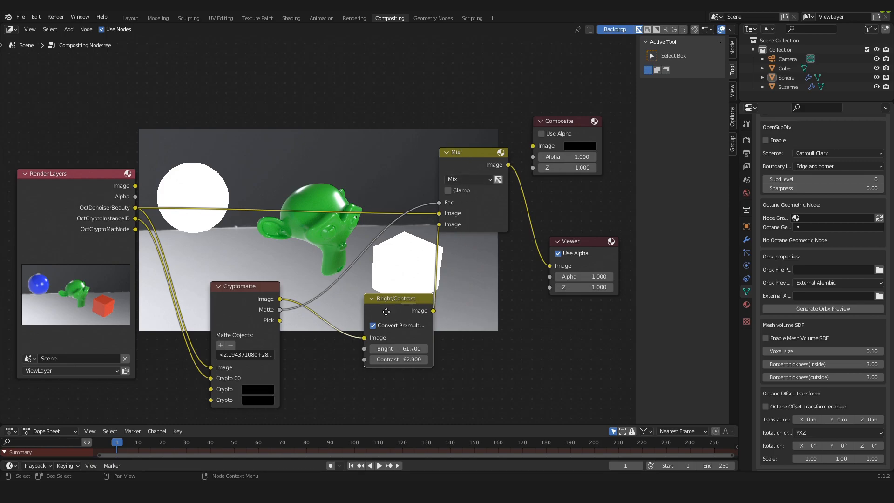
pyautogui.moveTo(399, 298); pyautogui.dragTo(378, 291)
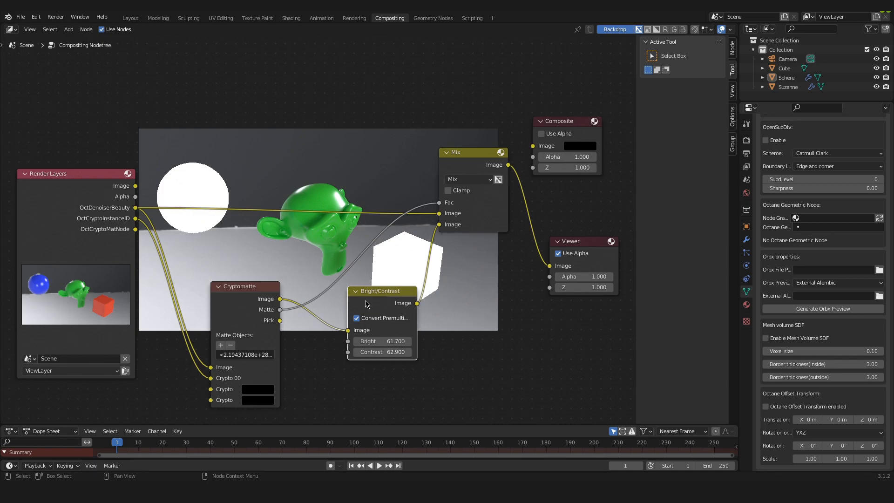
pyautogui.moveTo(435, 330)
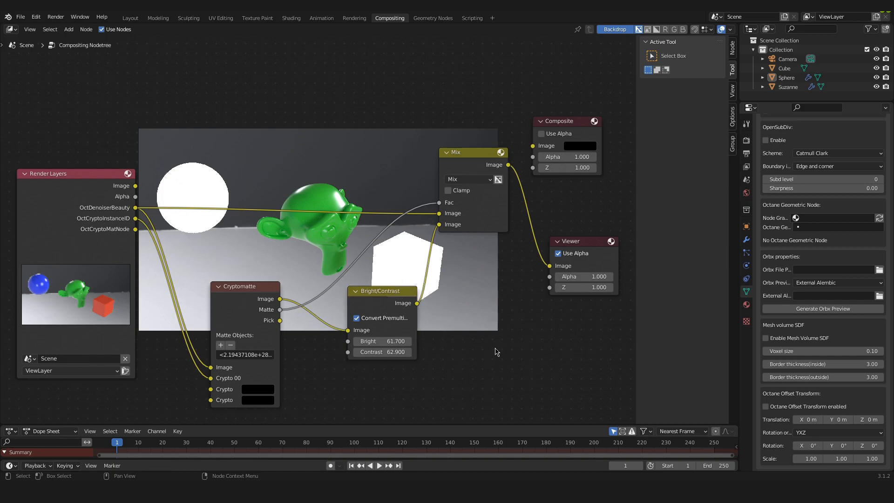
pyautogui.moveTo(486, 351)
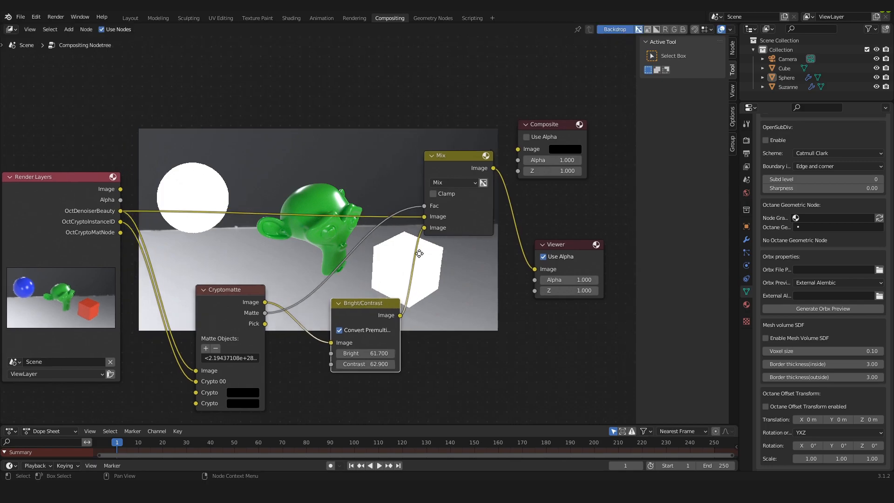
pyautogui.moveTo(360, 236); pyautogui.dragTo(350, 231)
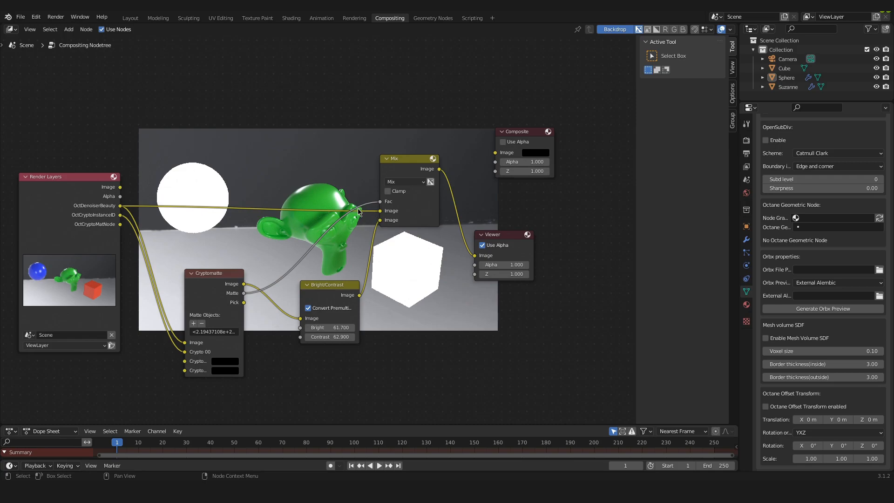
# Step: Select the Composite node and render the current frame via Render > Render Image
pyautogui.click(483, 245)
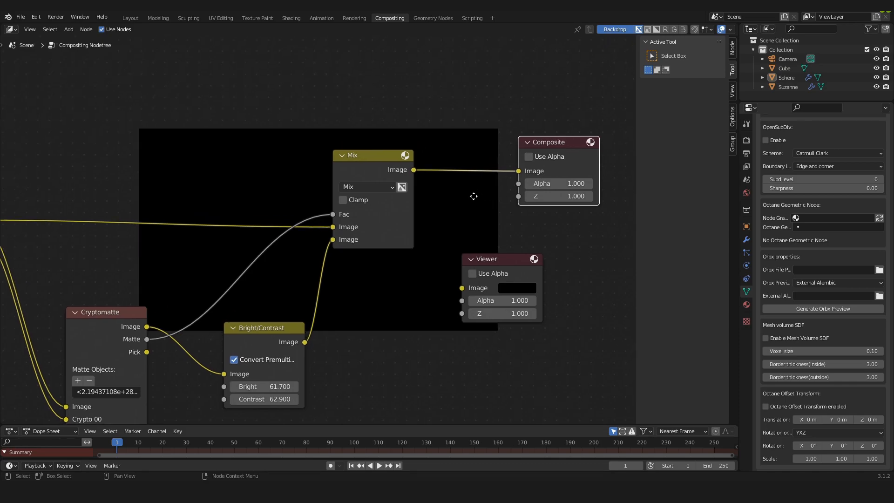
pyautogui.click(55, 16)
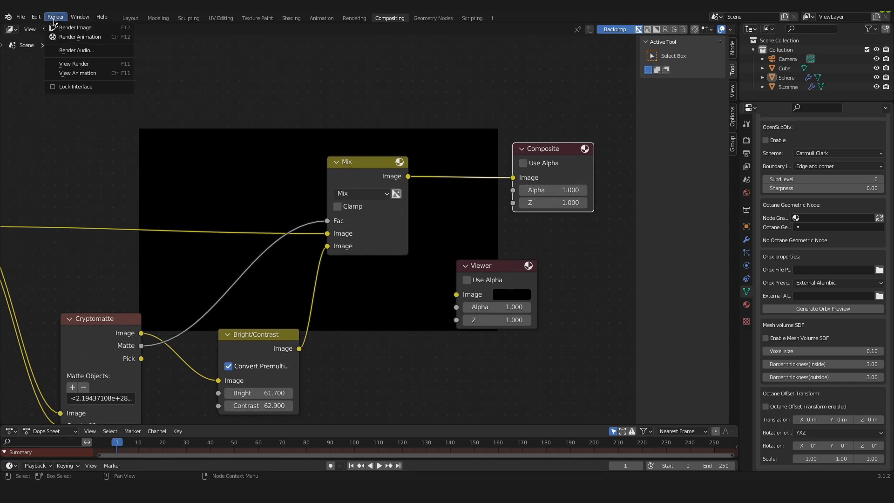
pyautogui.click(76, 27)
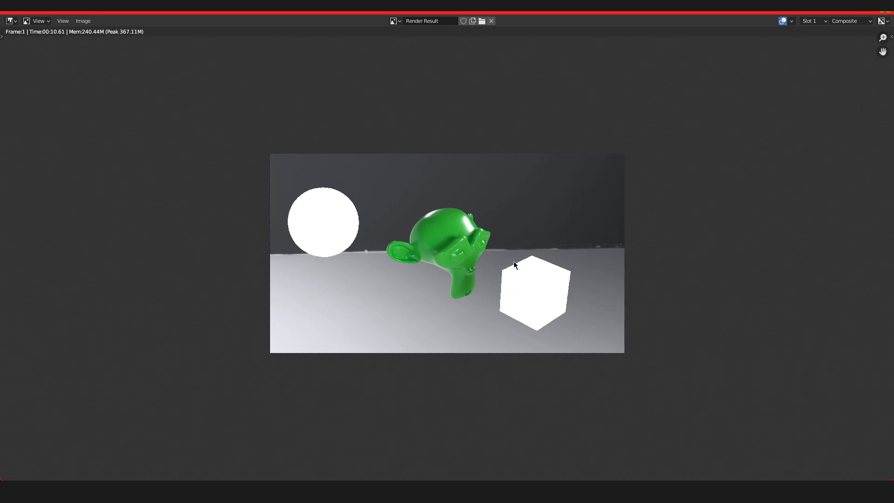
pyautogui.moveTo(84, 56)
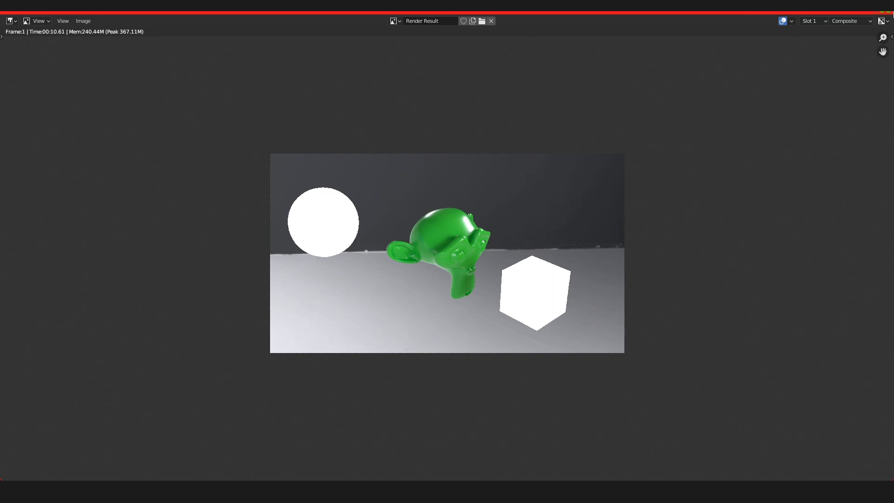
# Step: Close the Render Result window to return to the compositing node tree
pyautogui.click(390, 18)
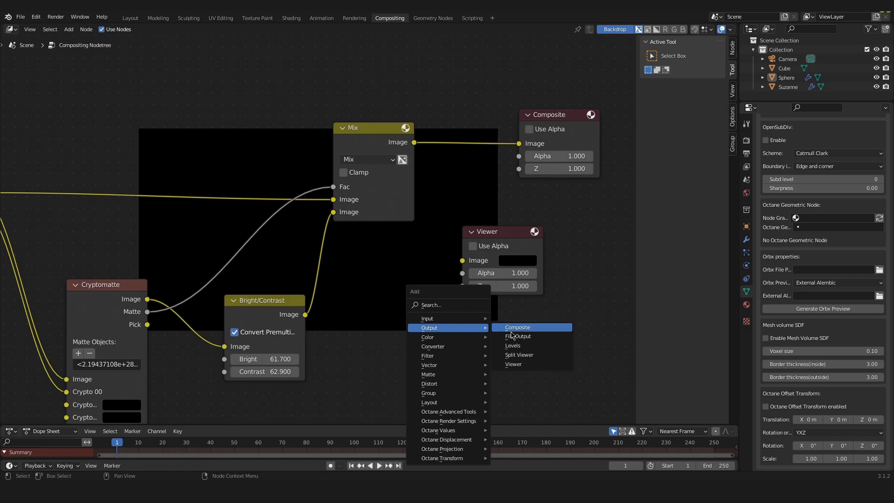
# Step: Add a File Output node with /tmp/ base path and PNG input beside the Composite node
pyautogui.click(517, 336)
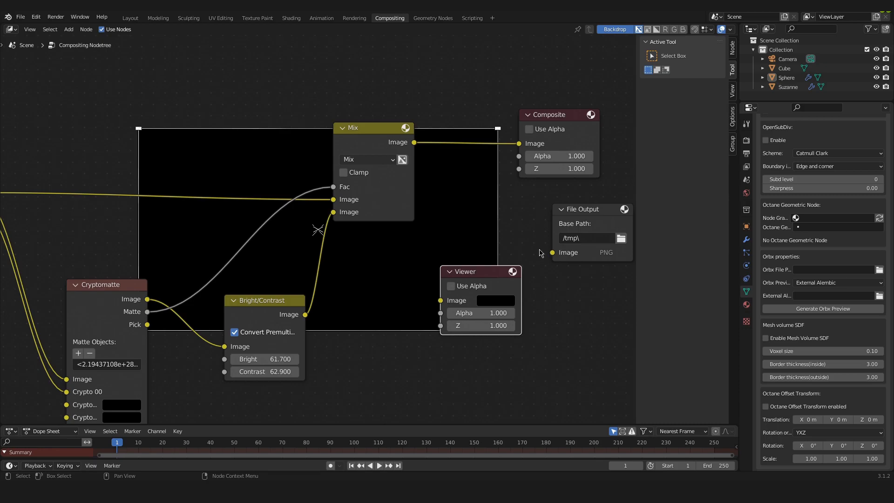
pyautogui.moveTo(399, 258)
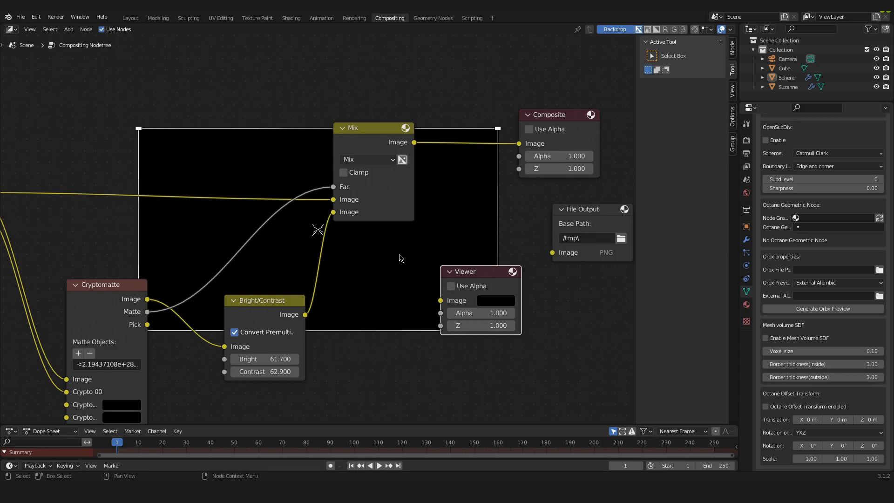